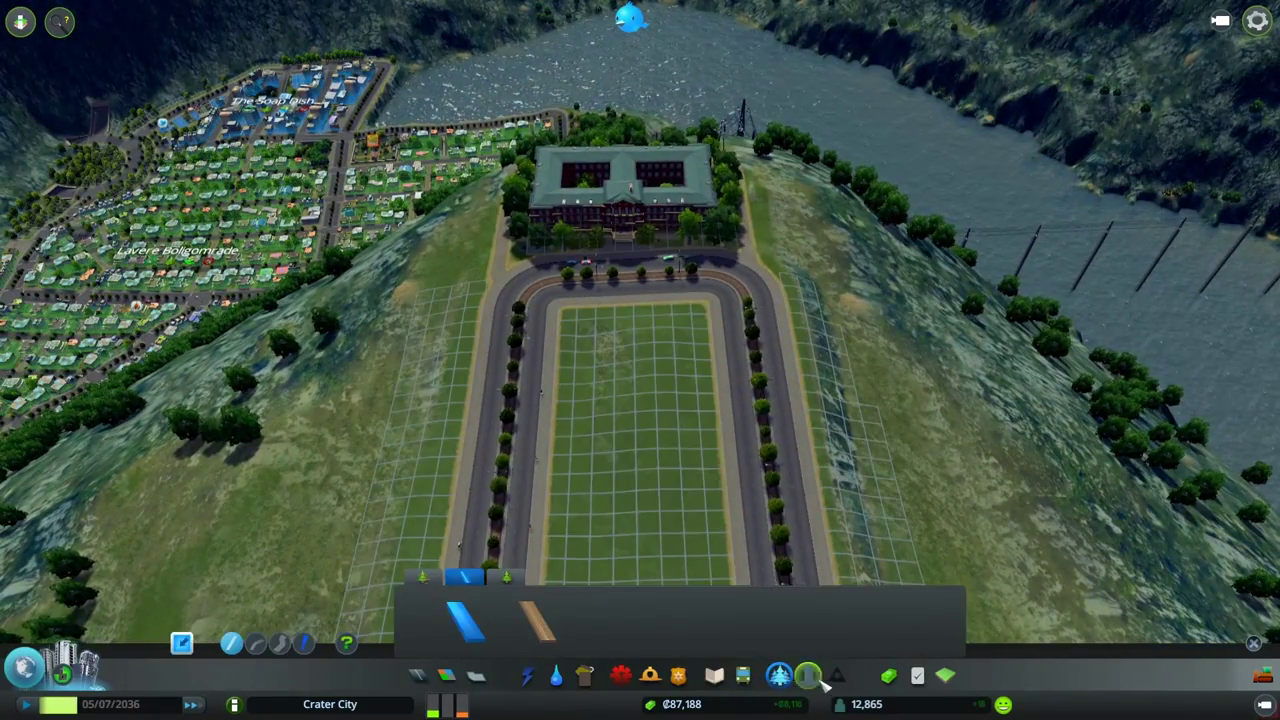
Place the tall tower monument with trees on the lawn below the university hall
{"action": "left_click", "coordinate": [779, 676]}
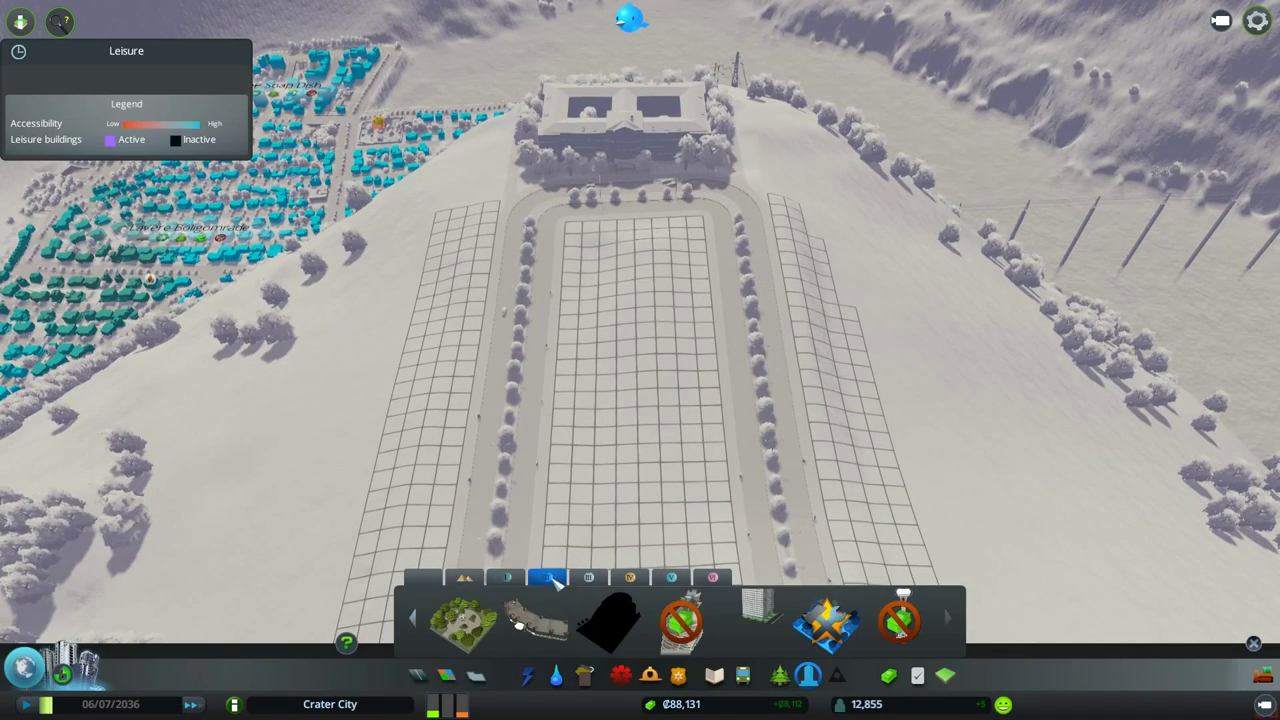
{"action": "left_click", "coordinate": [413, 617]}
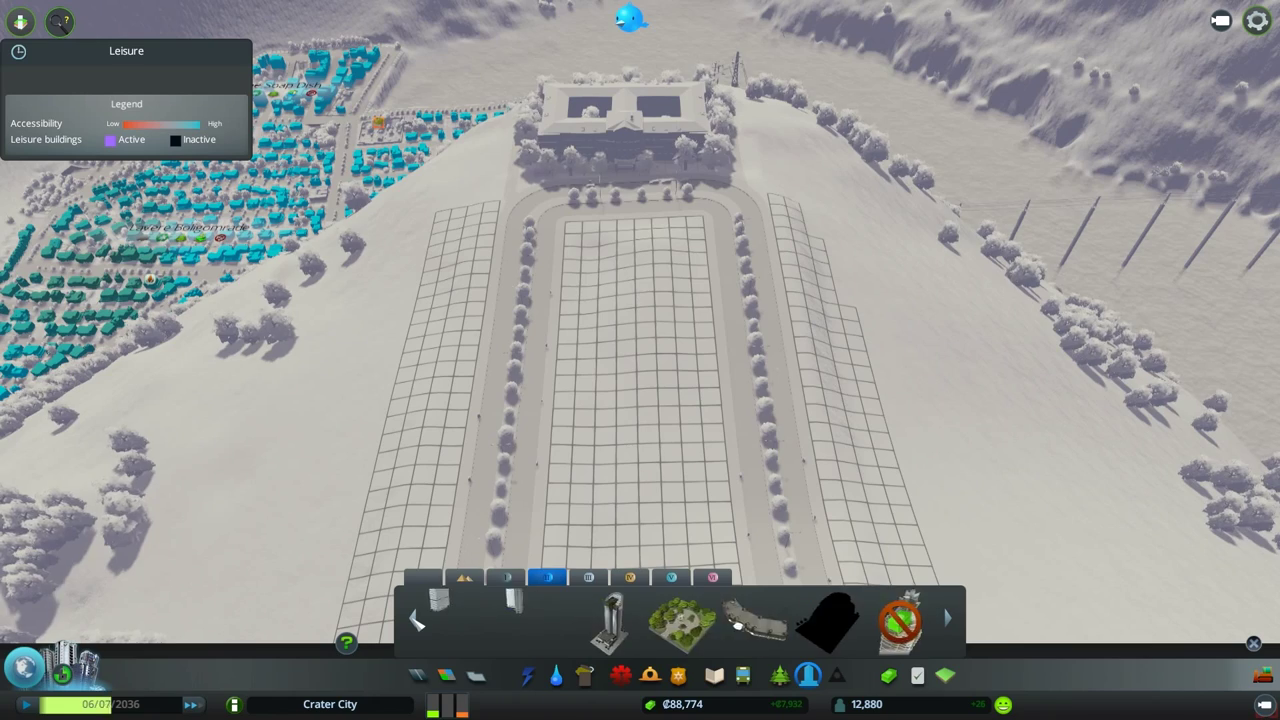
{"action": "left_click", "coordinate": [614, 622]}
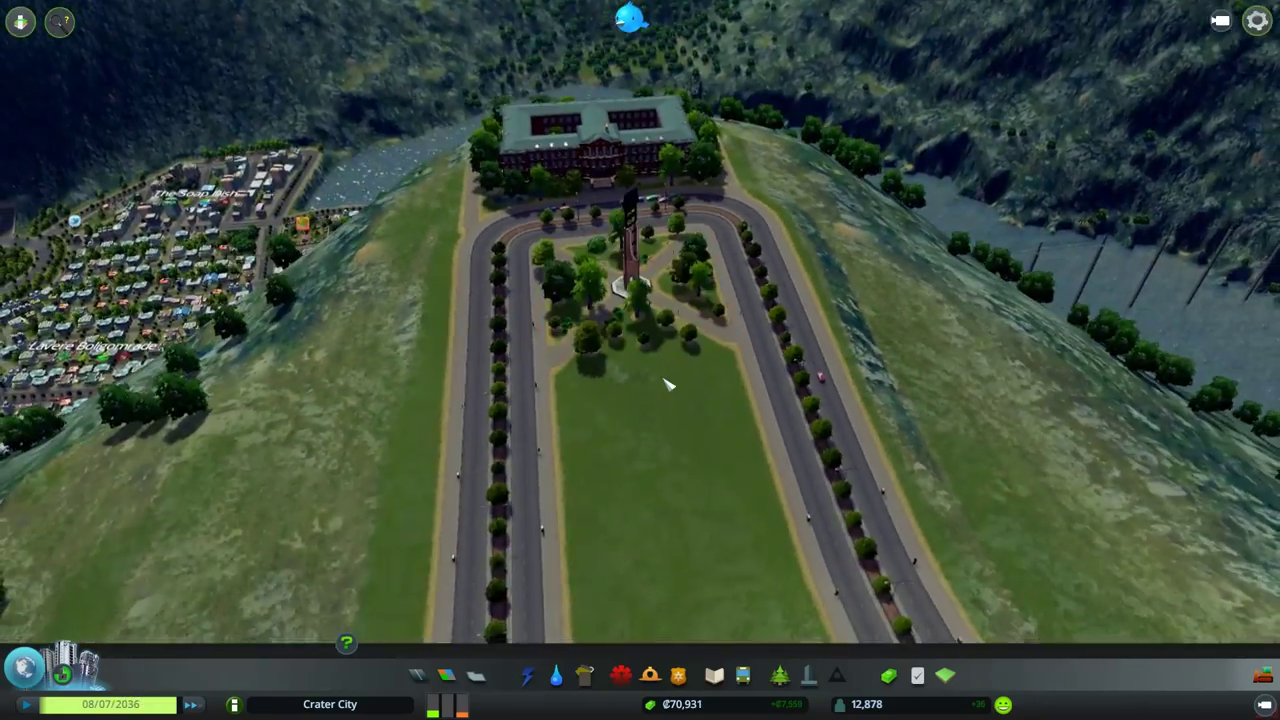
Draw a tree-lined road south from the loop, joining the western avenue
{"action": "left_click", "coordinate": [628, 270]}
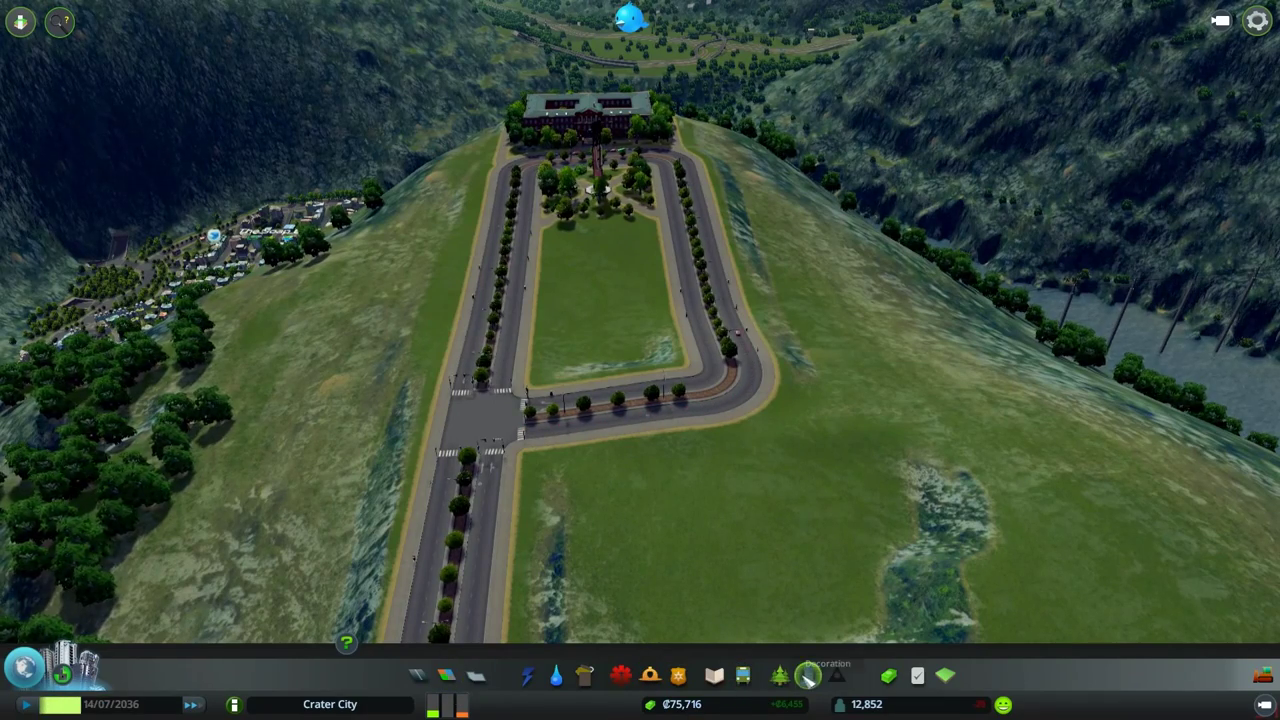
{"action": "left_click", "coordinate": [828, 675]}
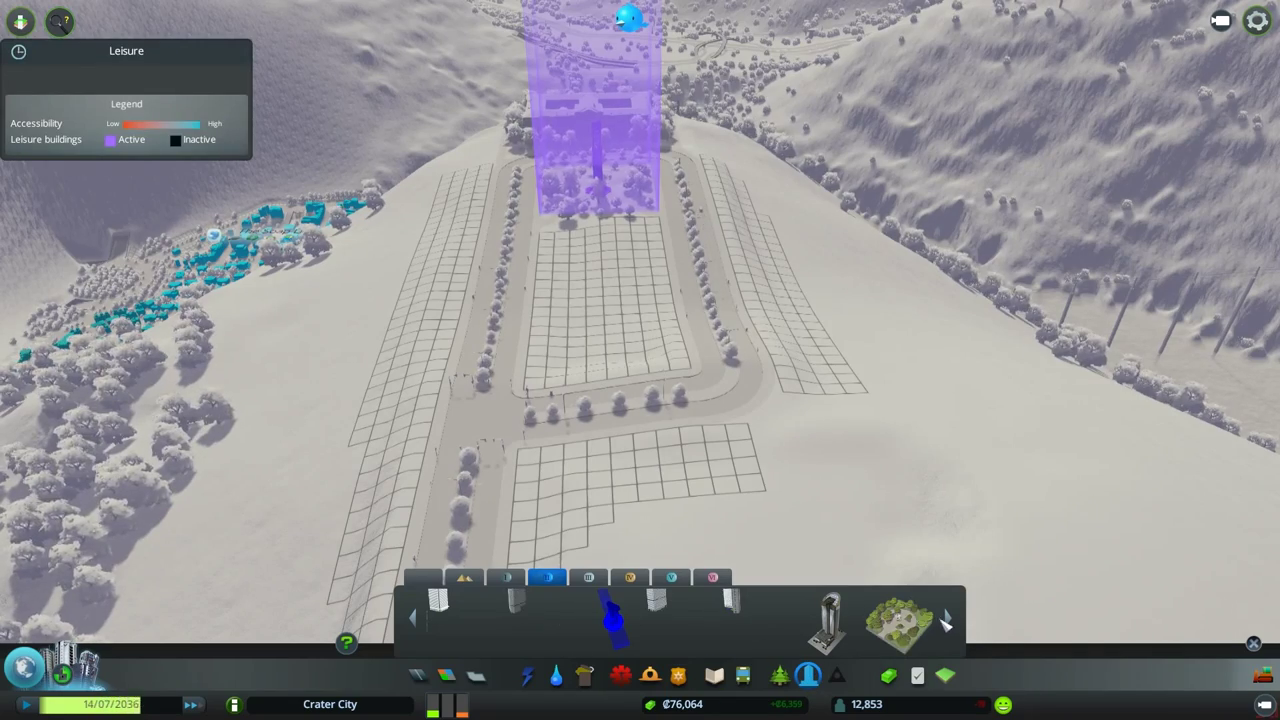
{"action": "left_click", "coordinate": [947, 622]}
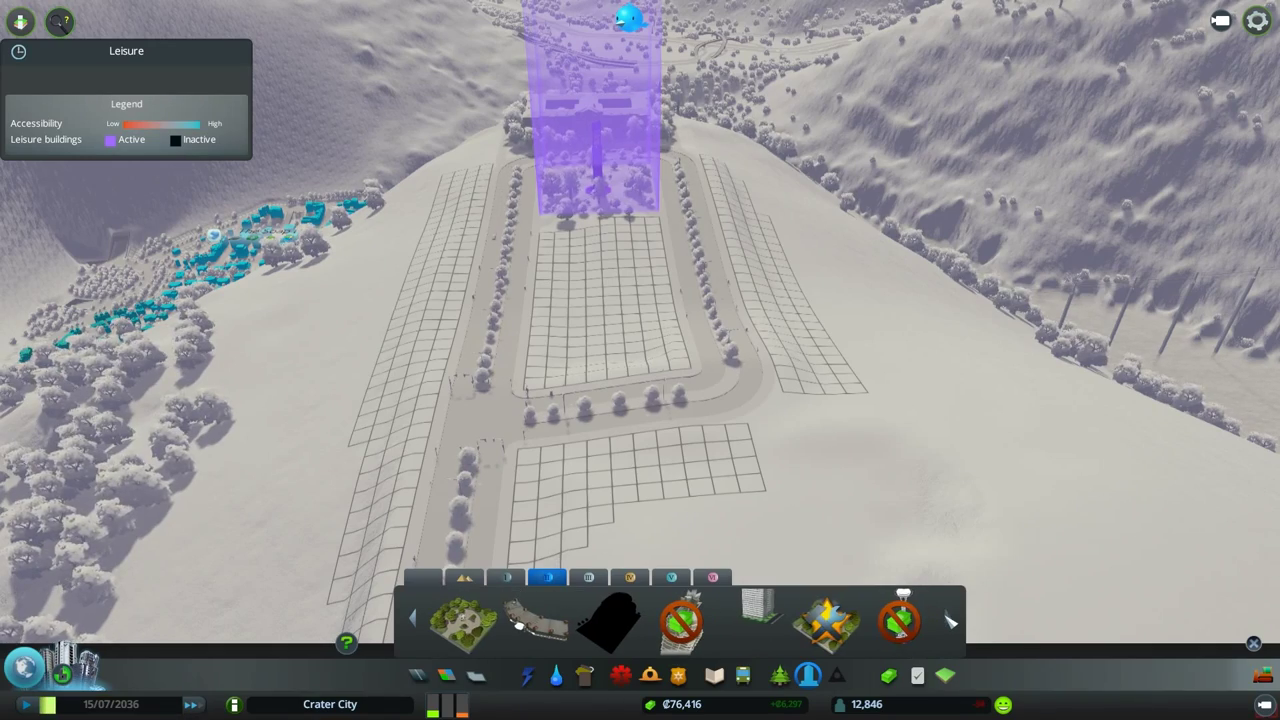
{"action": "mouse_move", "coordinate": [680, 620]}
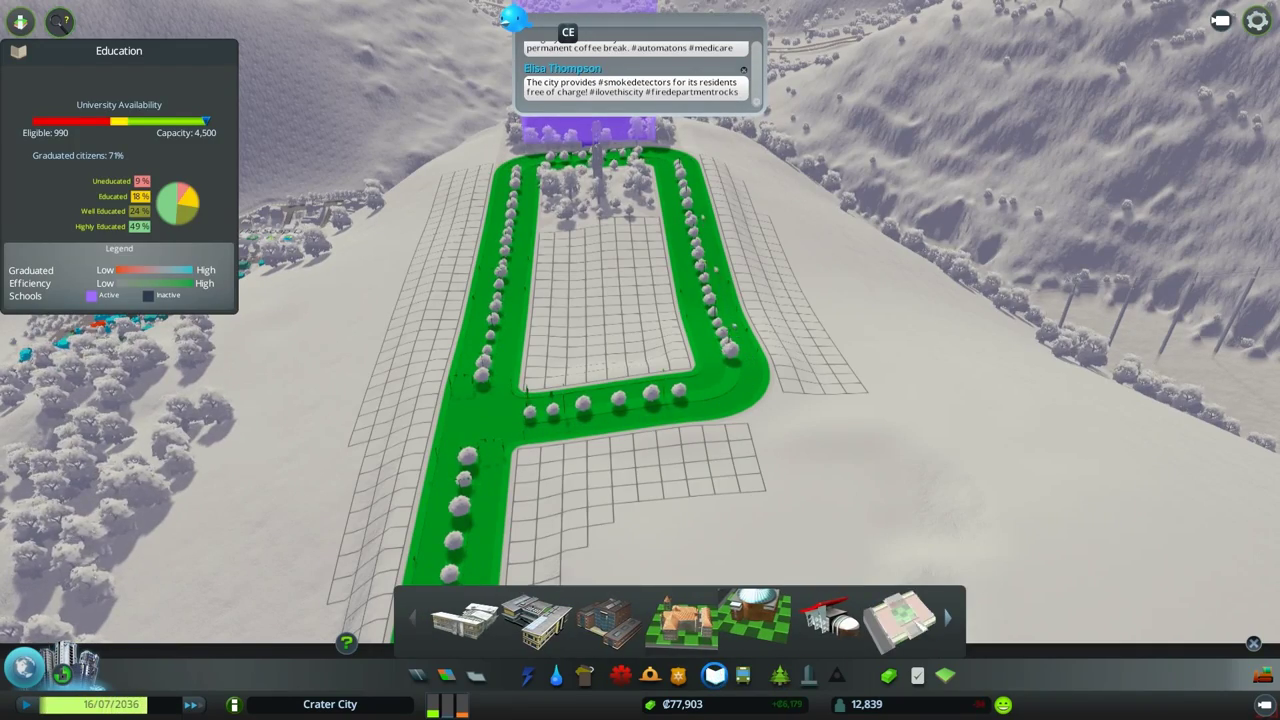
Place a red-roofed university faculty building inside the new southern campus loop
{"action": "left_click", "coordinate": [600, 340]}
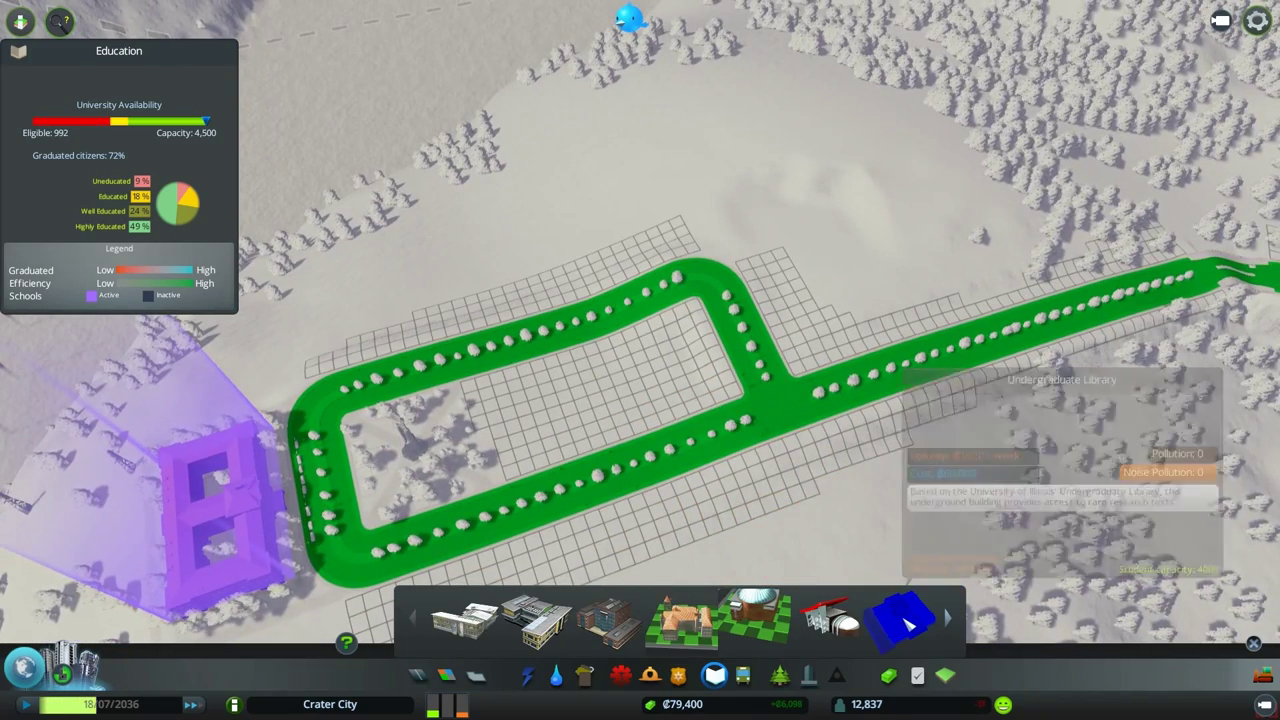
{"action": "left_click", "coordinate": [655, 360]}
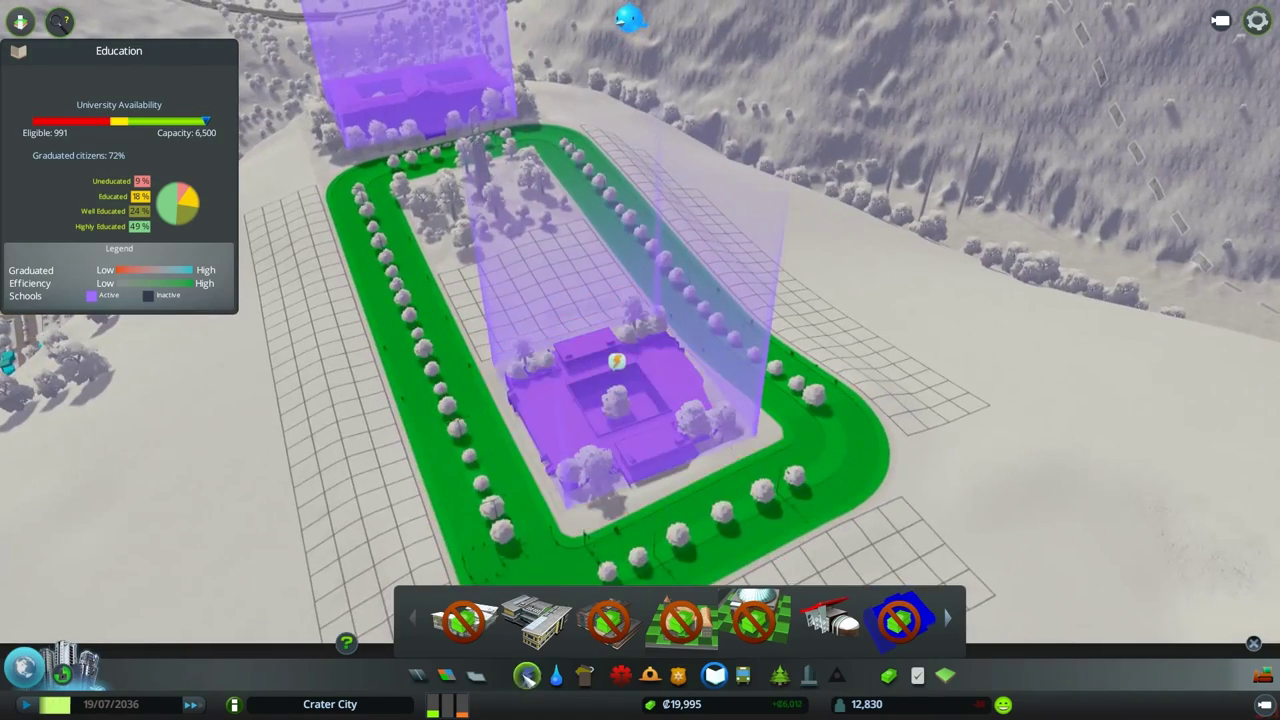
{"action": "left_click", "coordinate": [555, 676]}
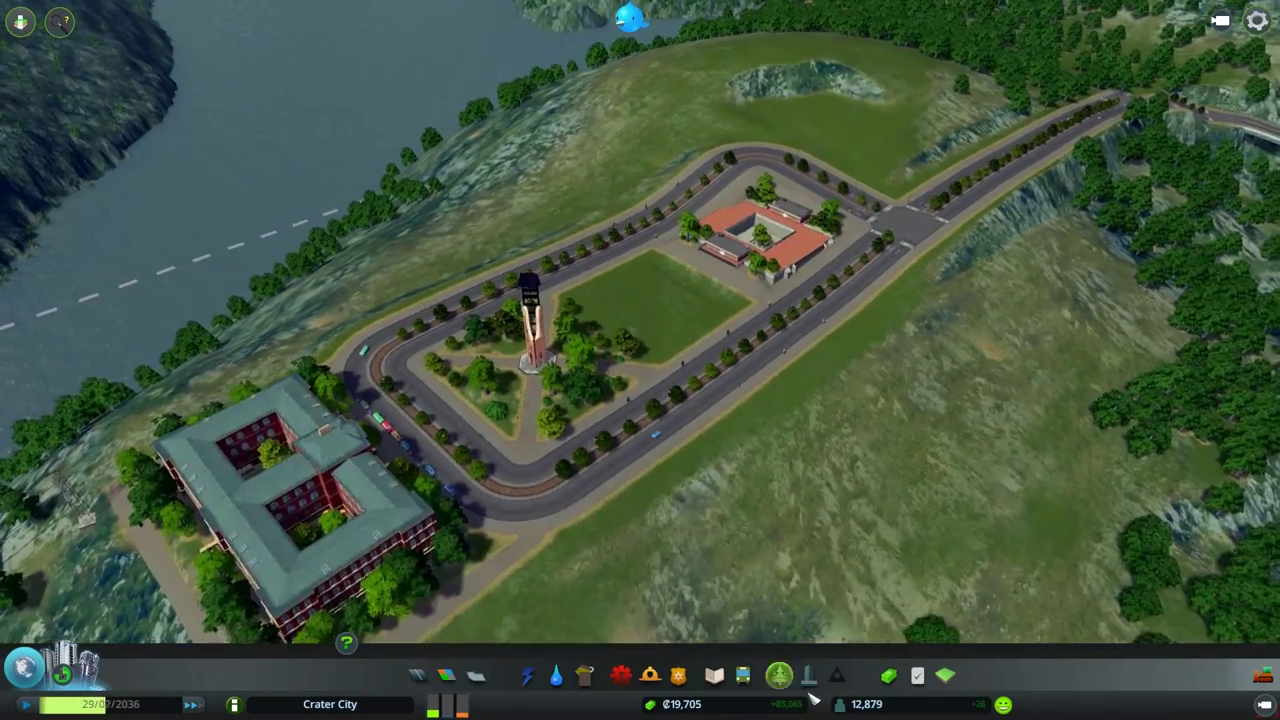
Draw a two-lane cross street between the tower lawn and the red-roofed building
{"action": "left_click", "coordinate": [714, 675]}
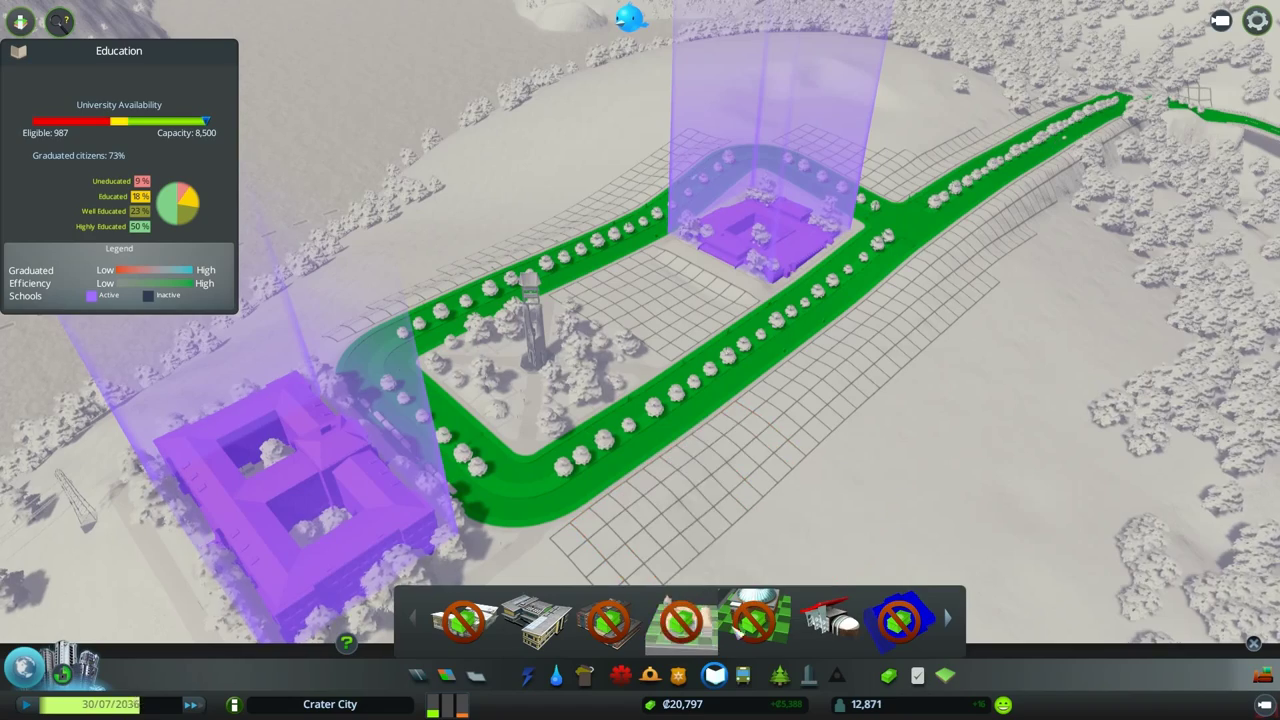
{"action": "mouse_move", "coordinate": [830, 620]}
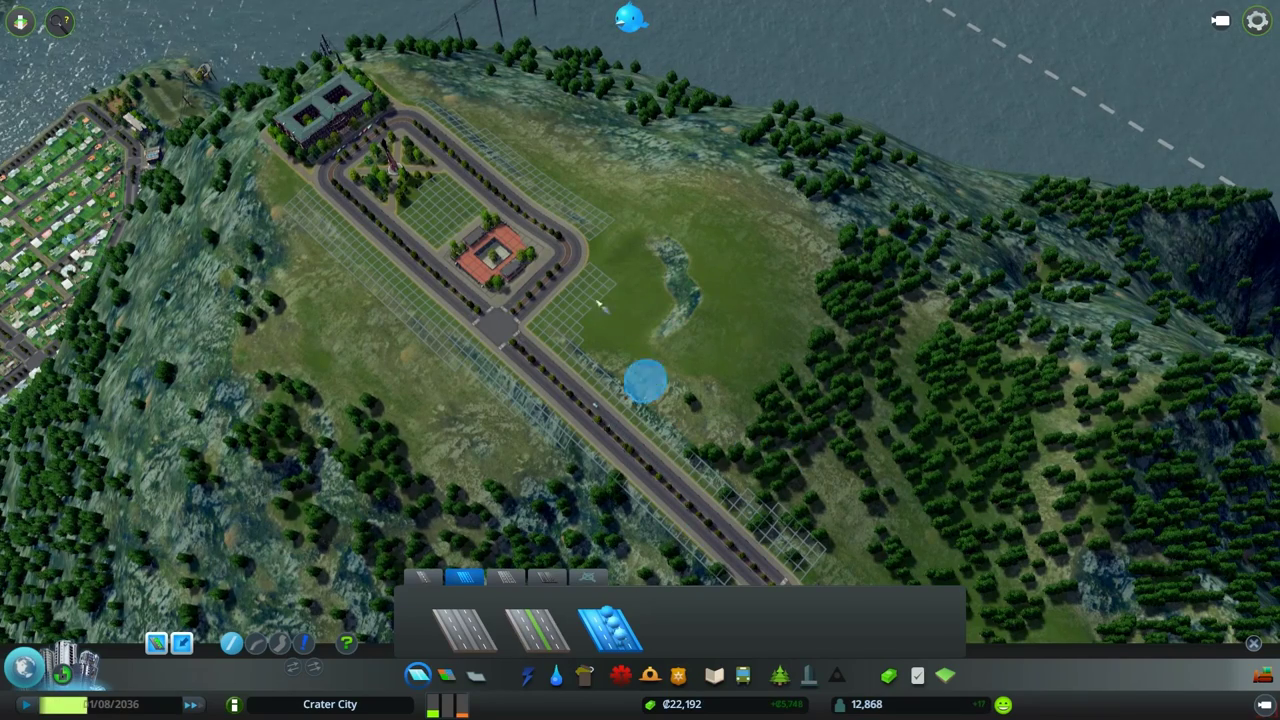
{"action": "left_click_drag", "start_coordinate": [648, 380], "coordinate": [860, 495]}
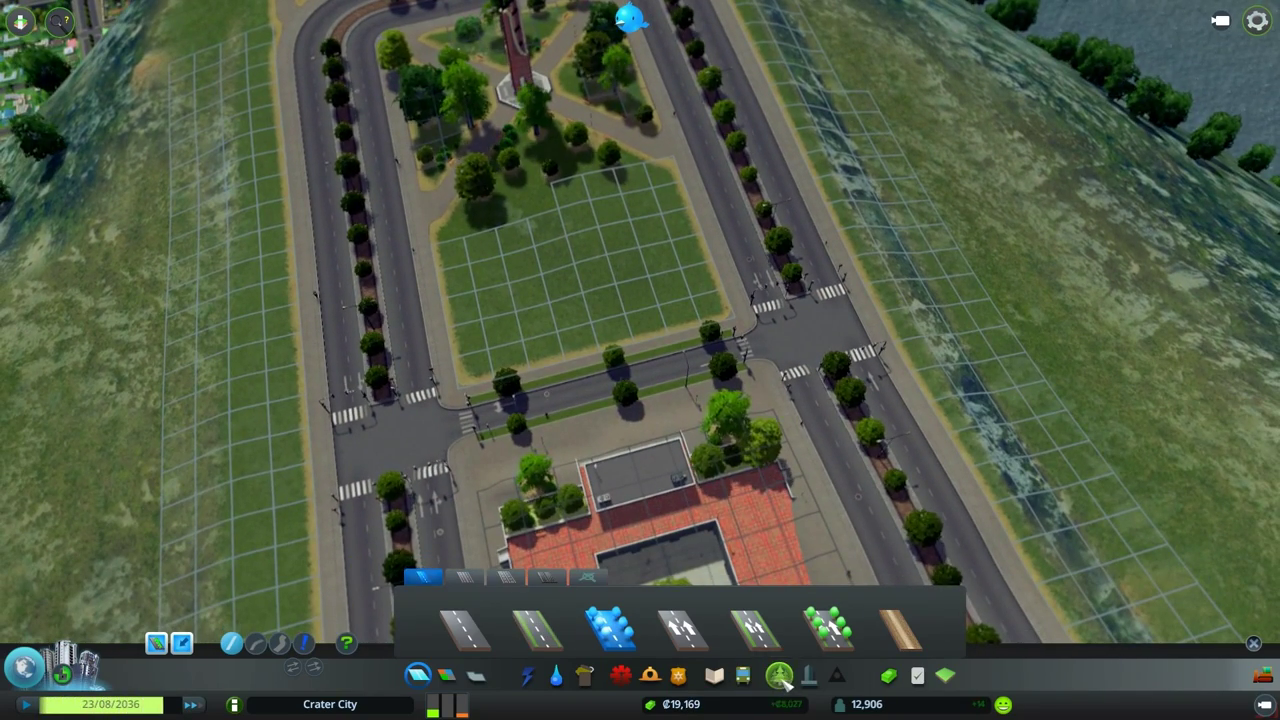
Demolish a campus structure and put a plaza on the empty lot
{"action": "left_click", "coordinate": [779, 675]}
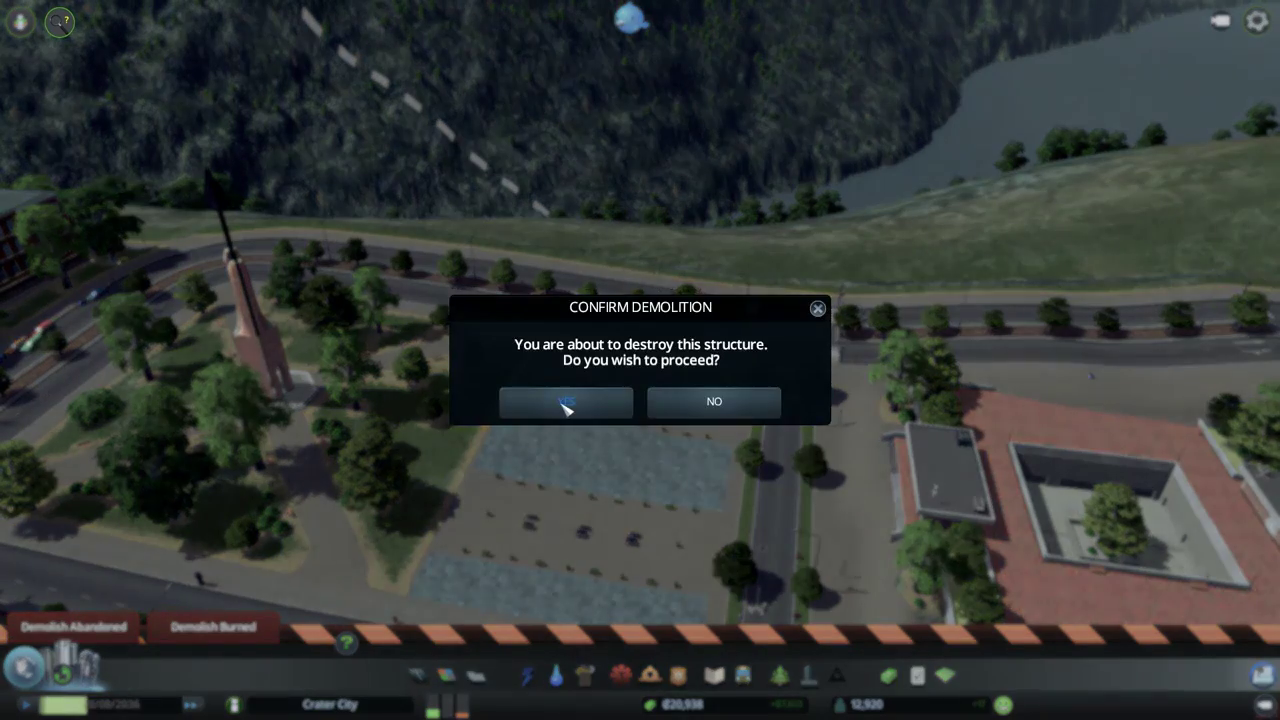
{"action": "left_click", "coordinate": [565, 402]}
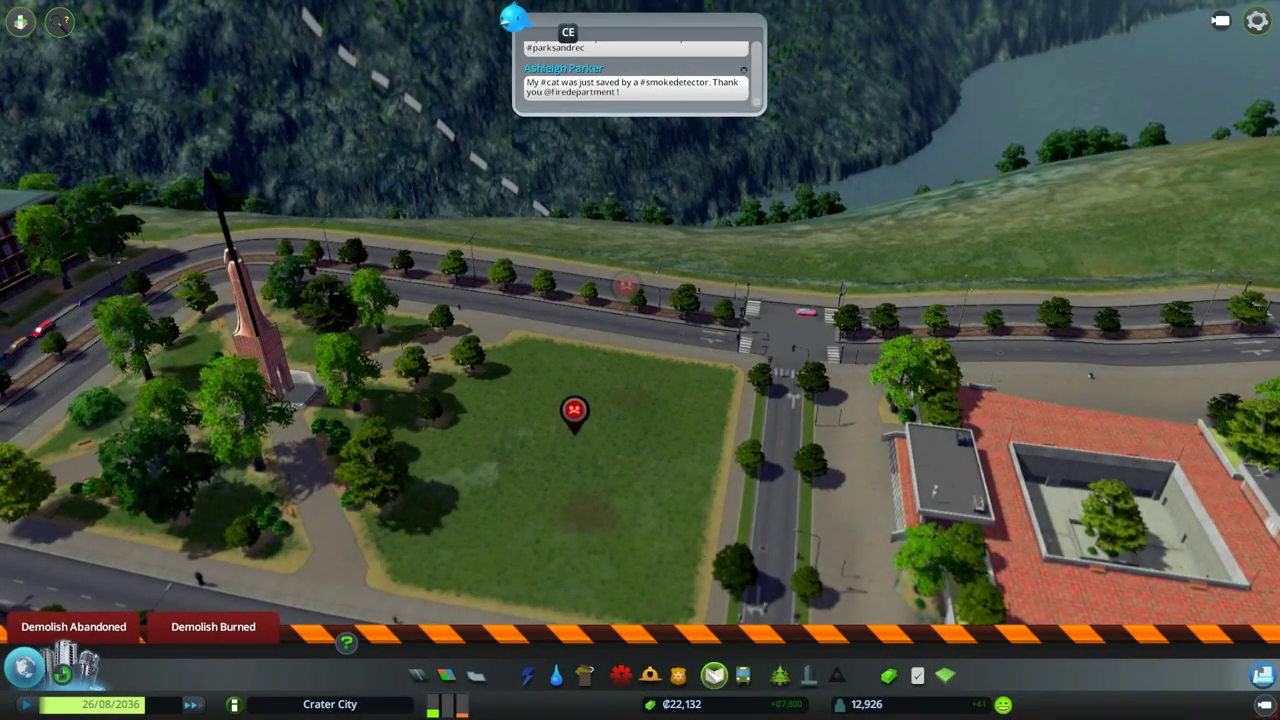
{"action": "left_click", "coordinate": [779, 675]}
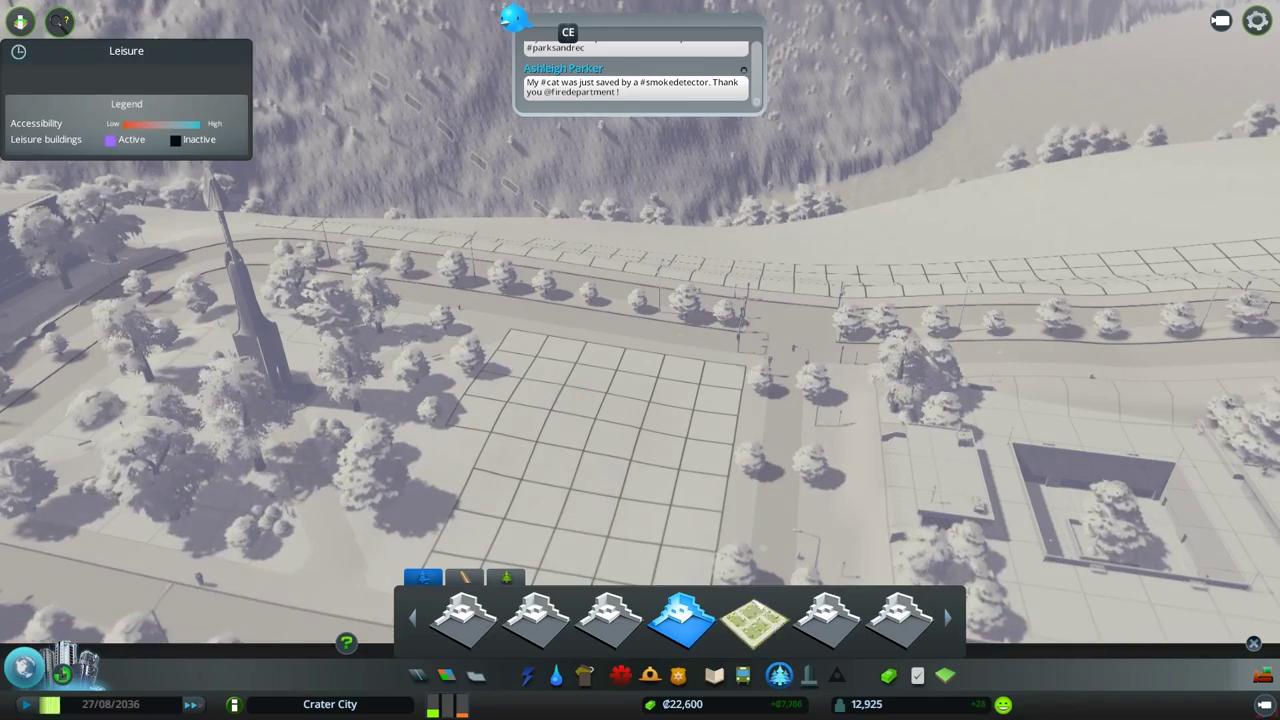
{"action": "left_click", "coordinate": [755, 617]}
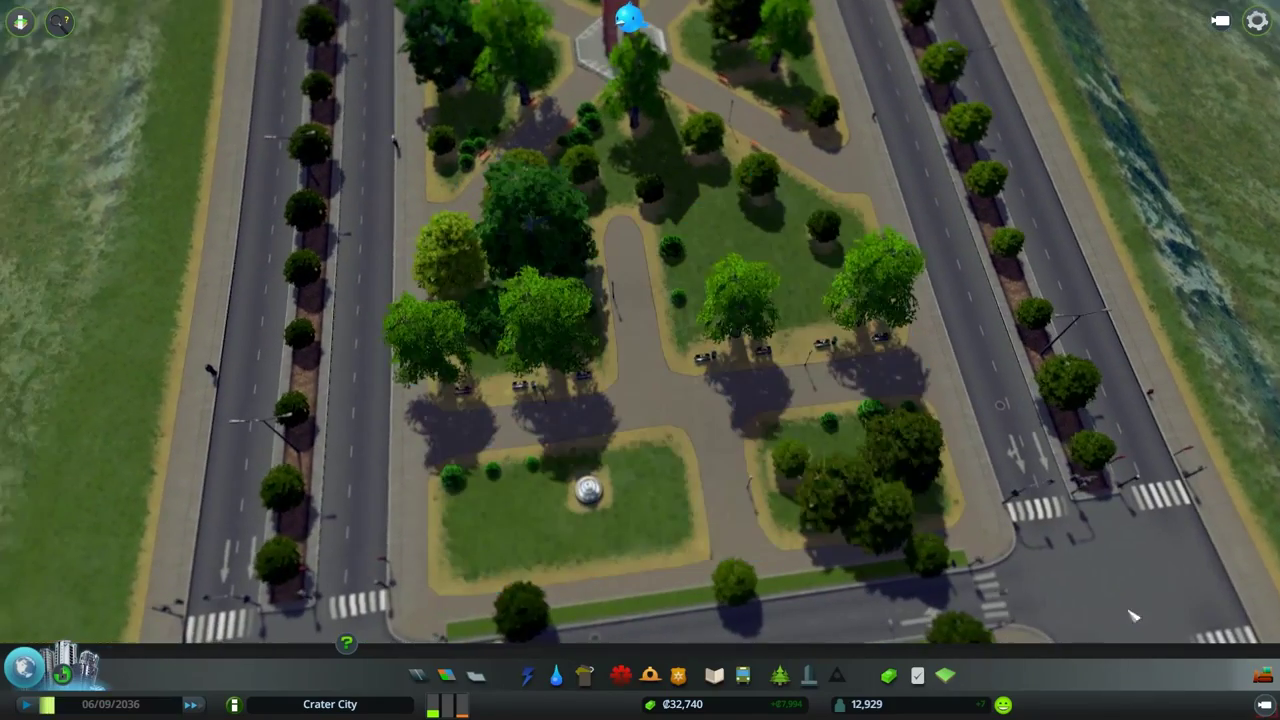
Place two Parking Lot pieces beside the campus plaza
{"action": "scroll", "scroll_direction": "down", "scroll_amount": 3}
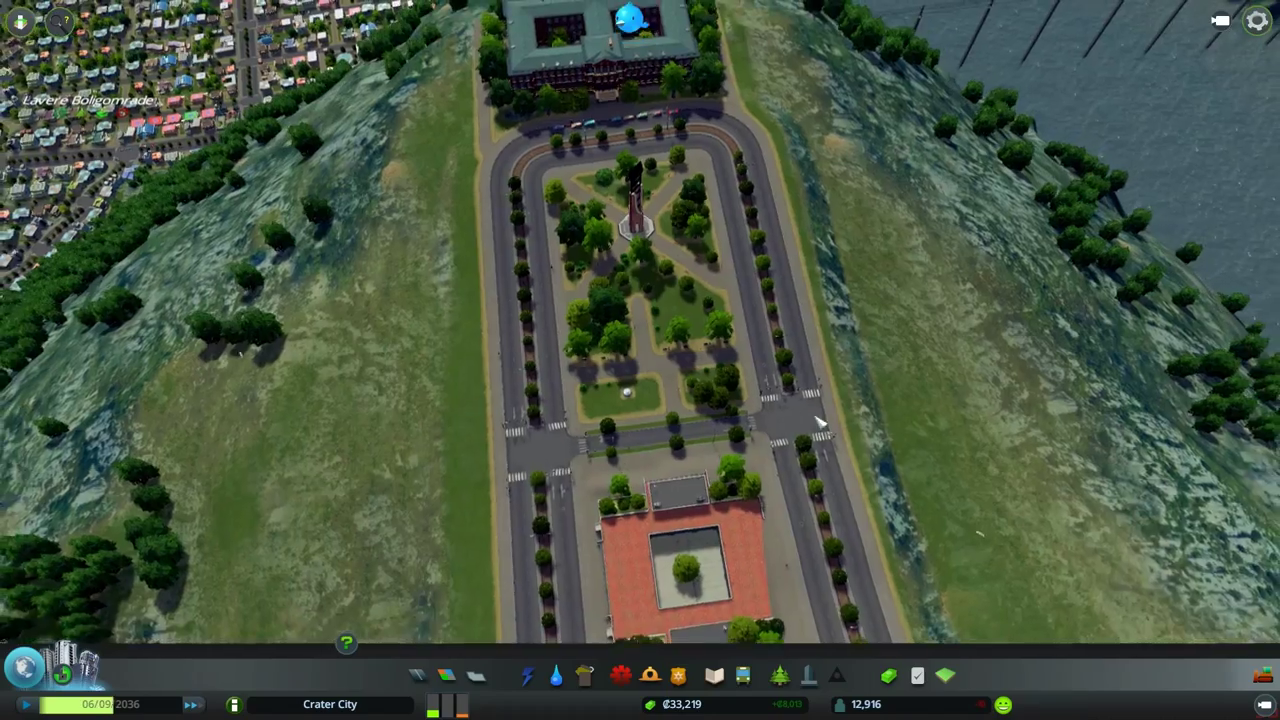
{"action": "scroll", "scroll_direction": "down", "scroll_amount": 3}
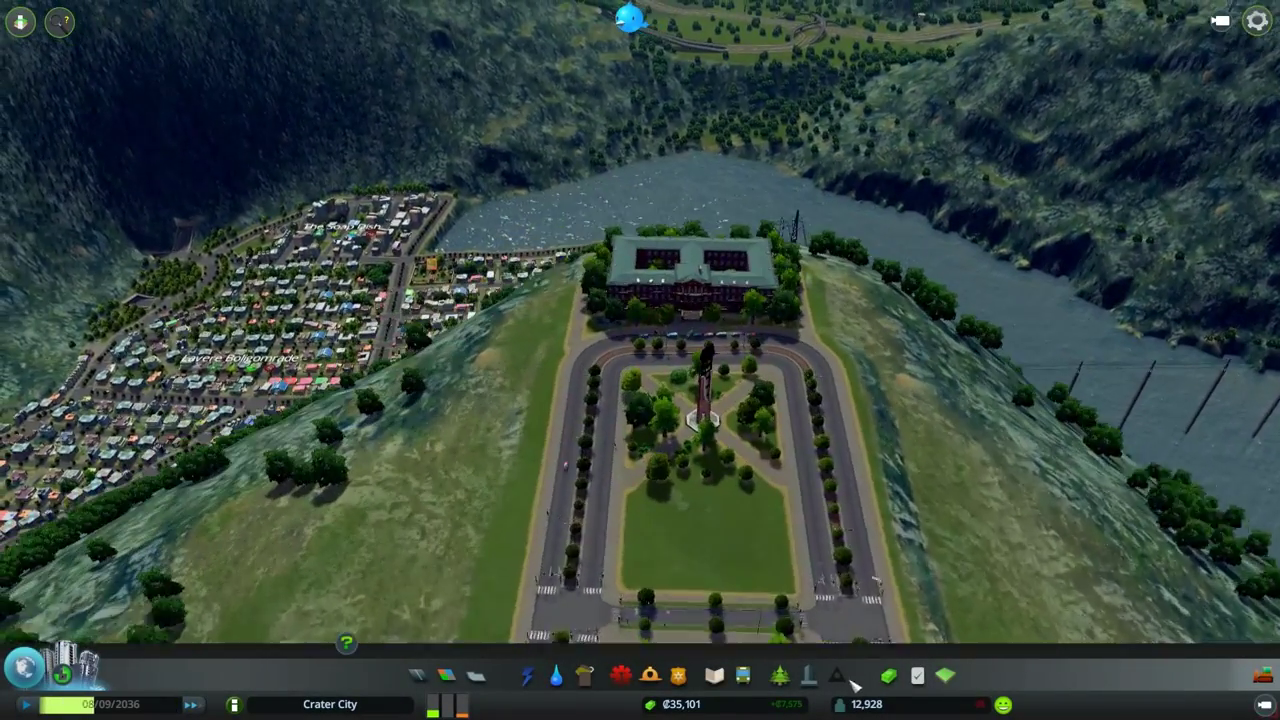
{"action": "left_click", "coordinate": [779, 675]}
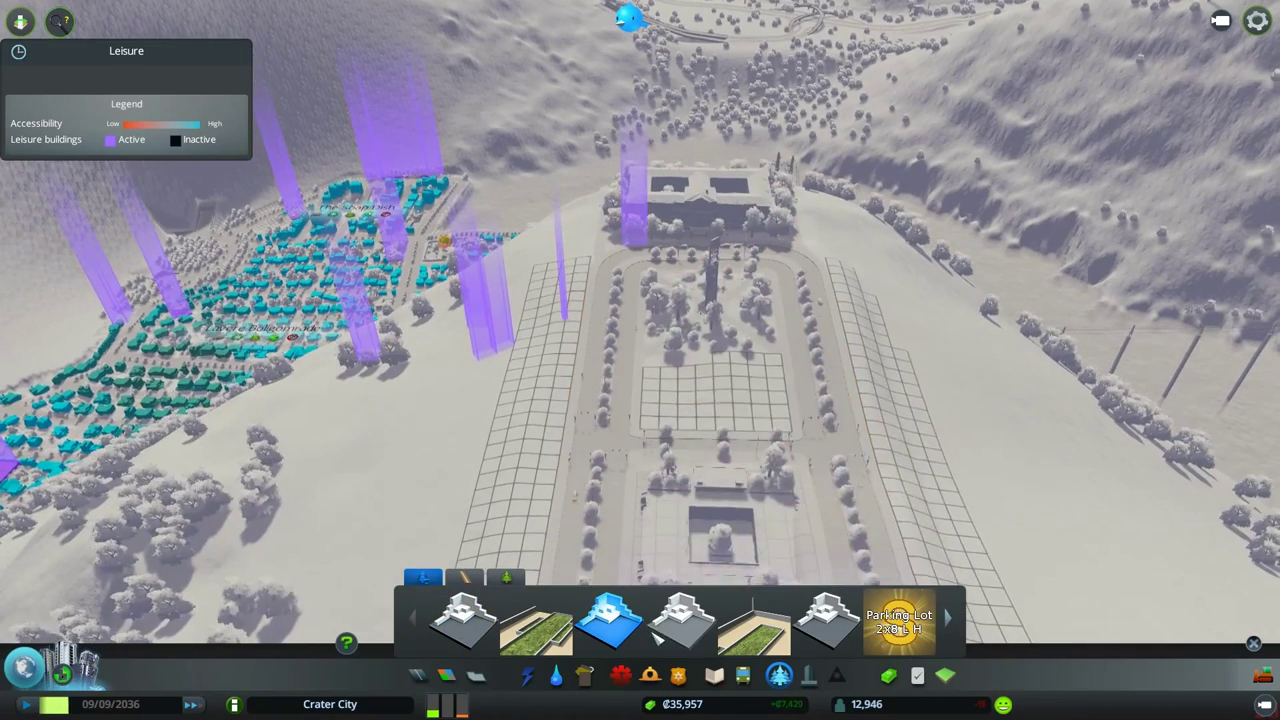
{"action": "left_click", "coordinate": [897, 620]}
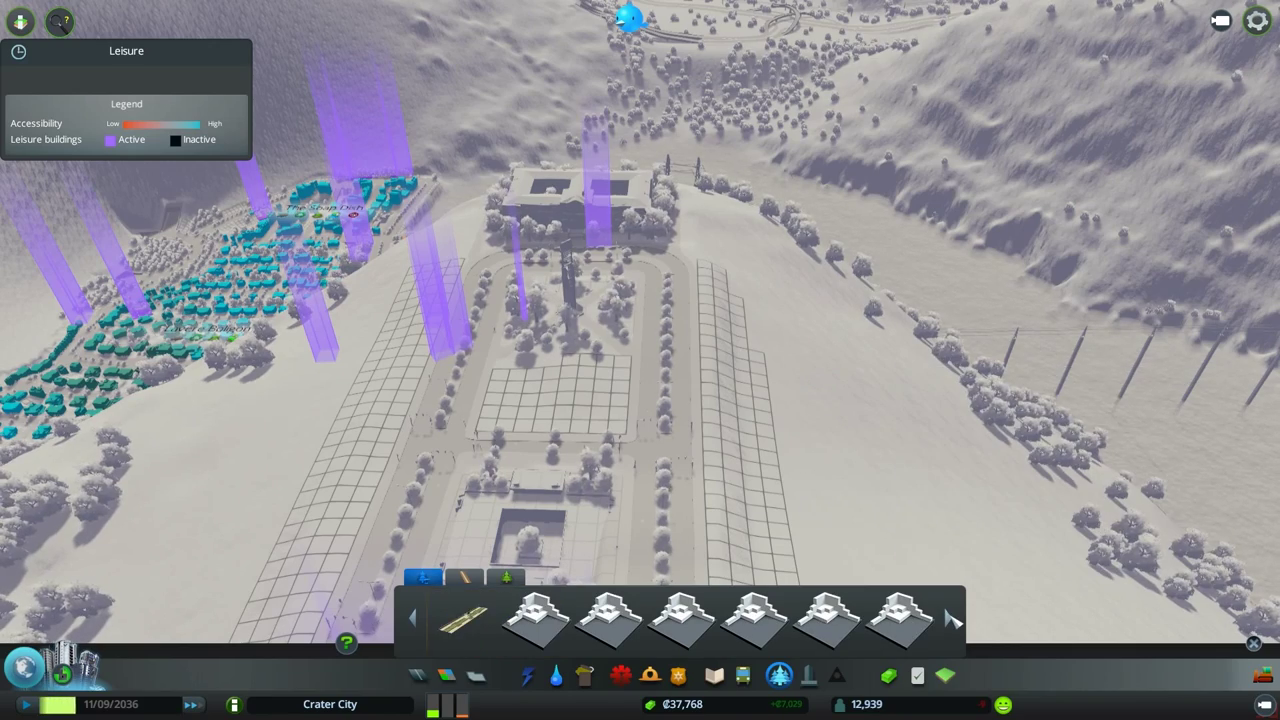
{"action": "left_click", "coordinate": [888, 675]}
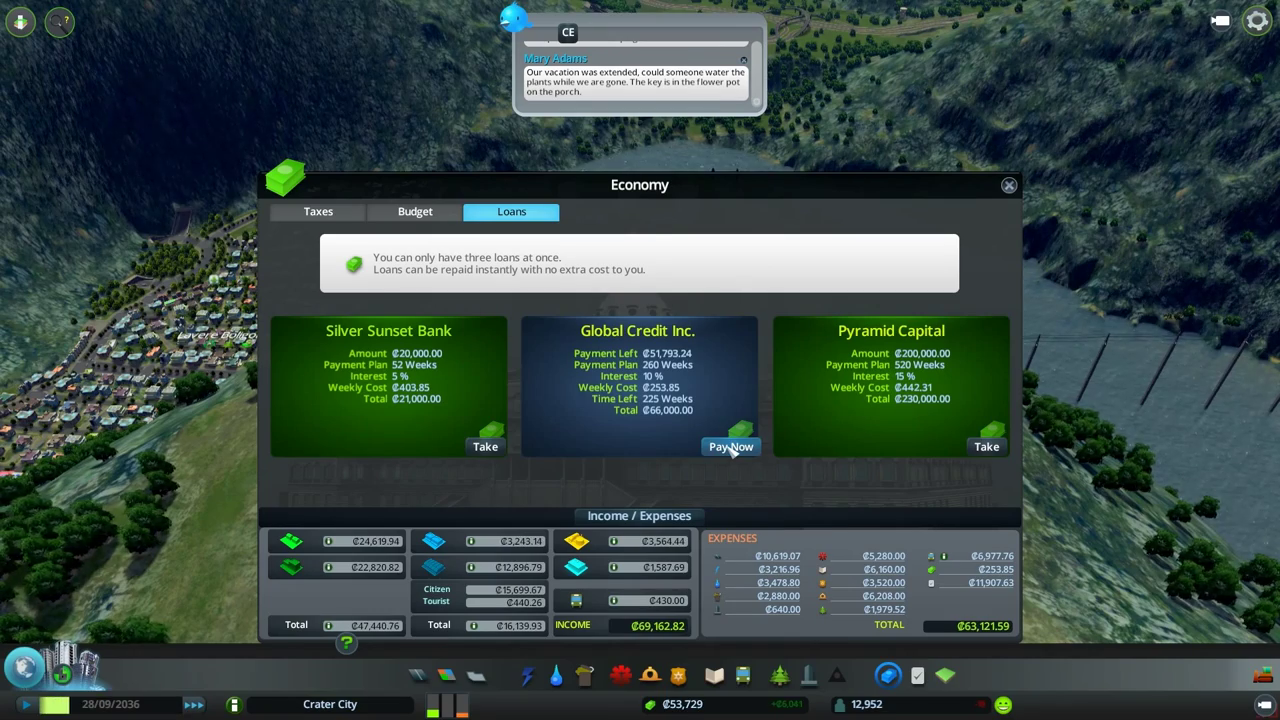
Pay off and retake the Global Credit Inc. loan, then close Economy
{"action": "left_click", "coordinate": [731, 446]}
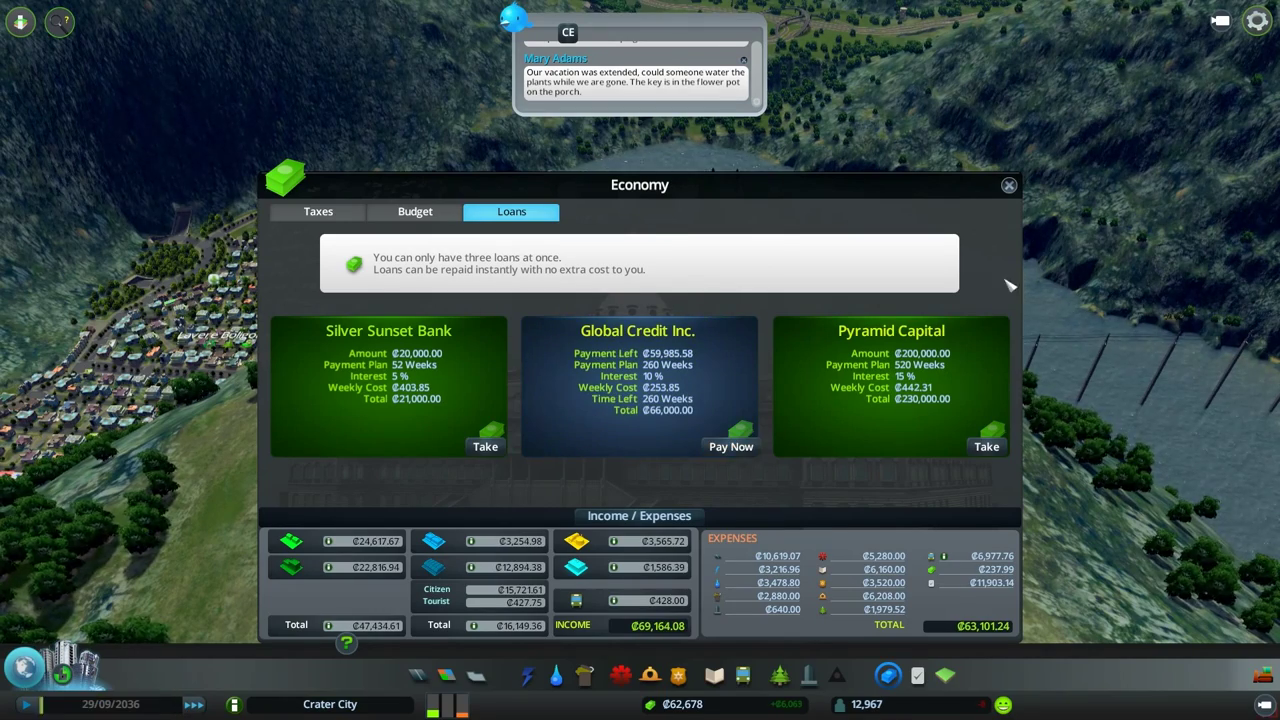
{"action": "left_click", "coordinate": [1008, 185]}
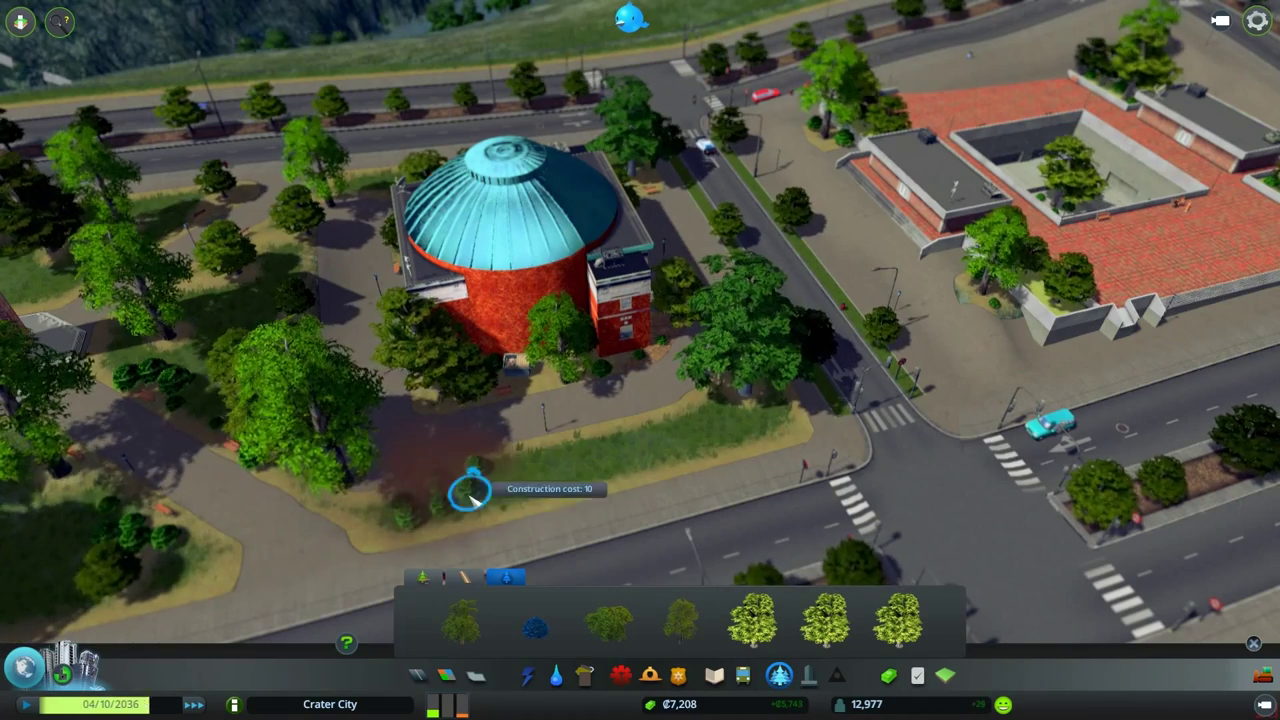
Plant trees by the domed hall and place the large courtyard university building
{"action": "left_click", "coordinate": [470, 500]}
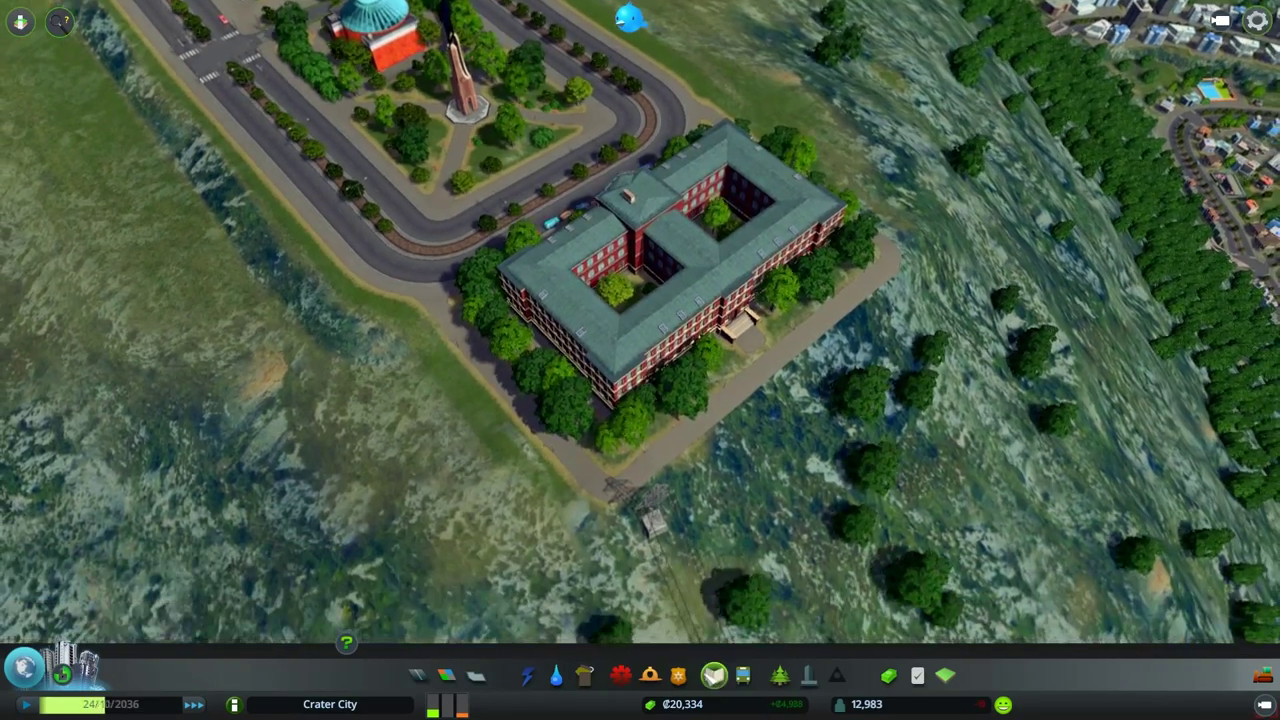
{"action": "left_click", "coordinate": [714, 675]}
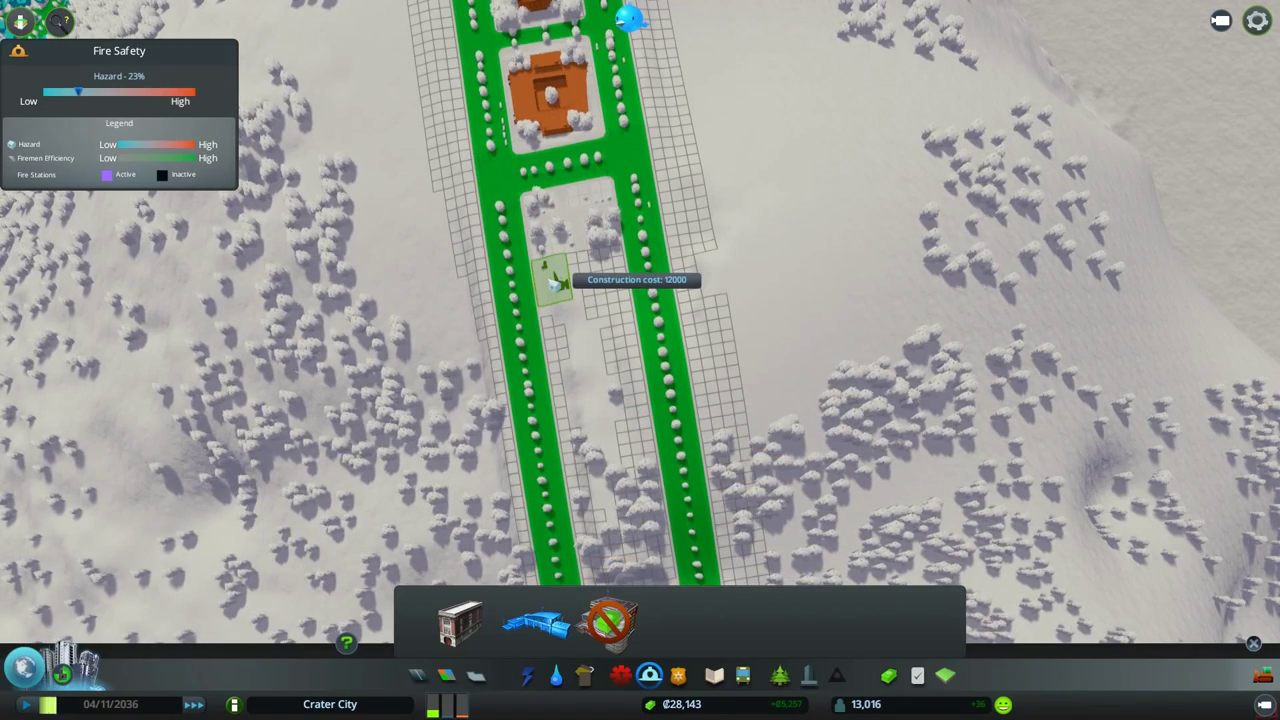
Place a Fire Station on the empty lot, pave around it and plant trees
{"action": "left_click", "coordinate": [550, 280]}
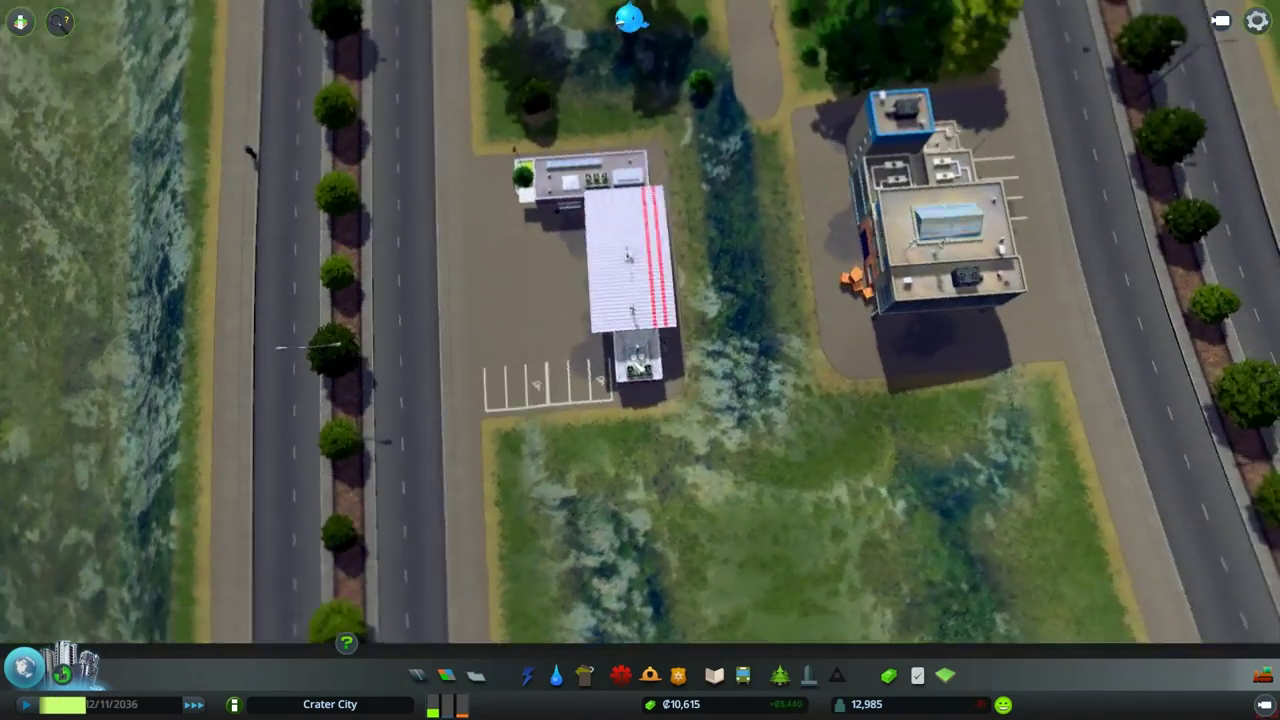
{"action": "left_click", "coordinate": [676, 675]}
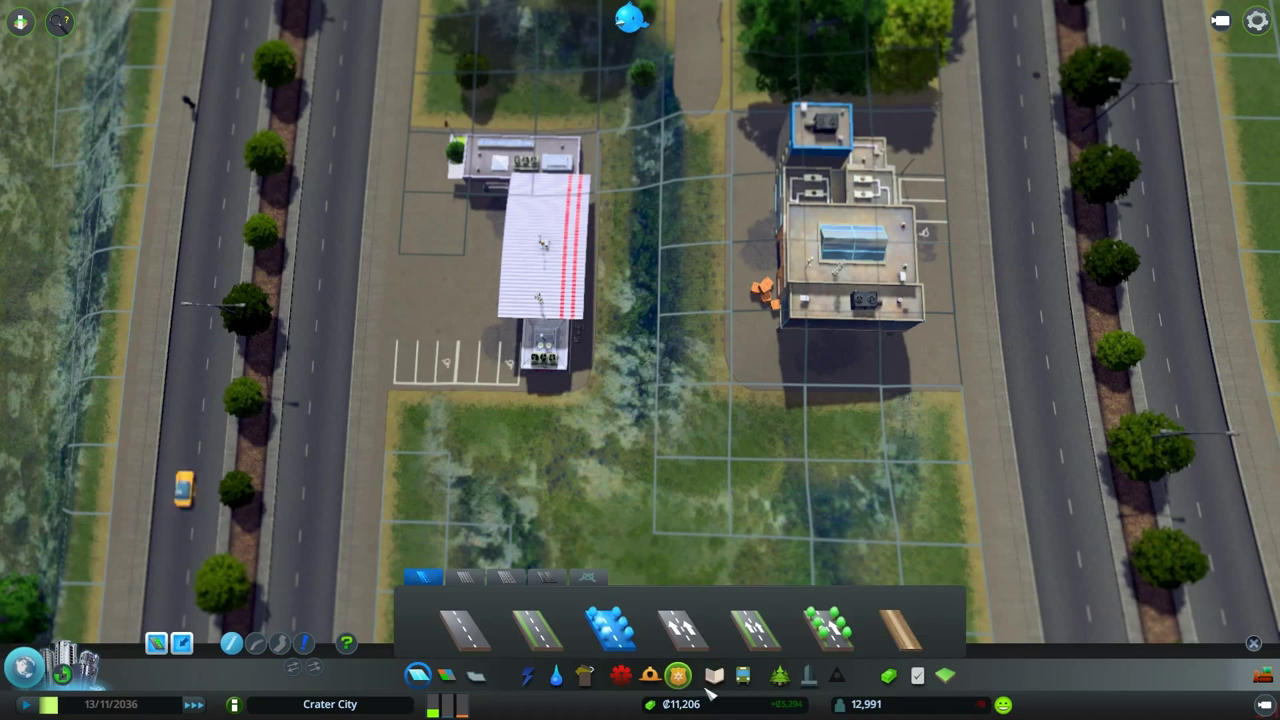
{"action": "left_click", "coordinate": [778, 675]}
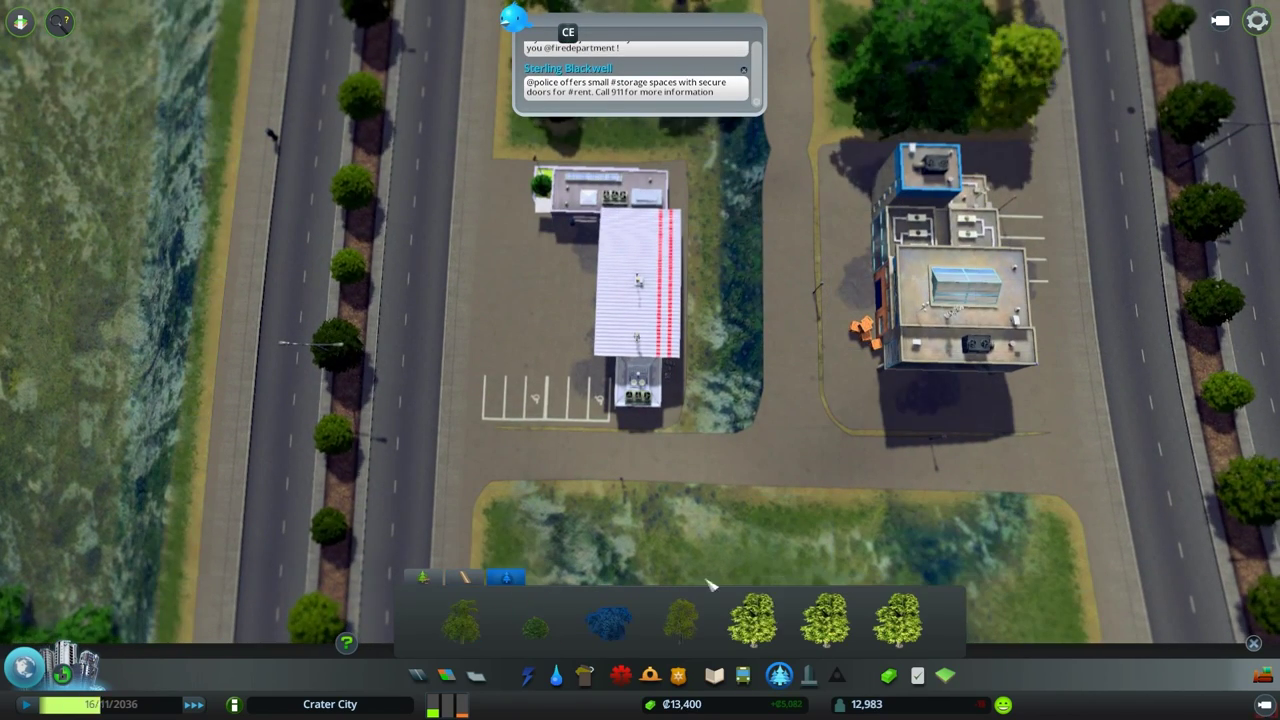
{"action": "left_click", "coordinate": [725, 245]}
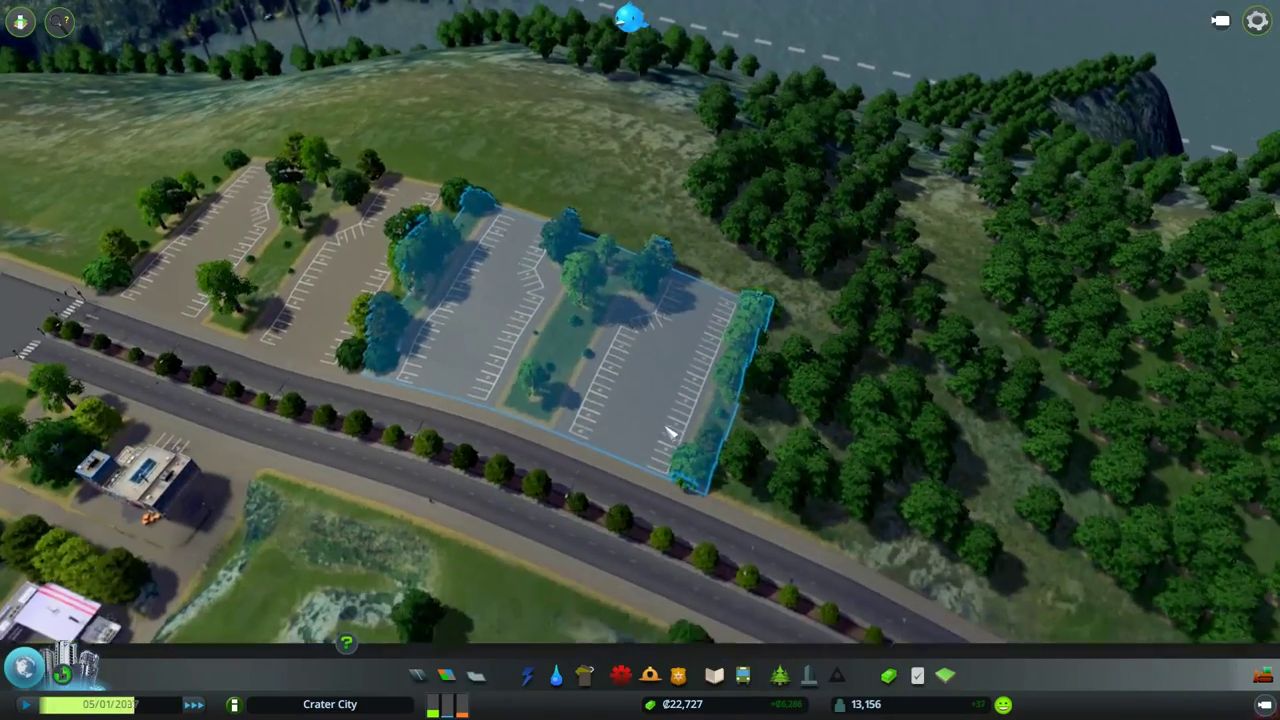
Place a tree-lined Parking Lot beside the boulevard
{"action": "left_click", "coordinate": [779, 675]}
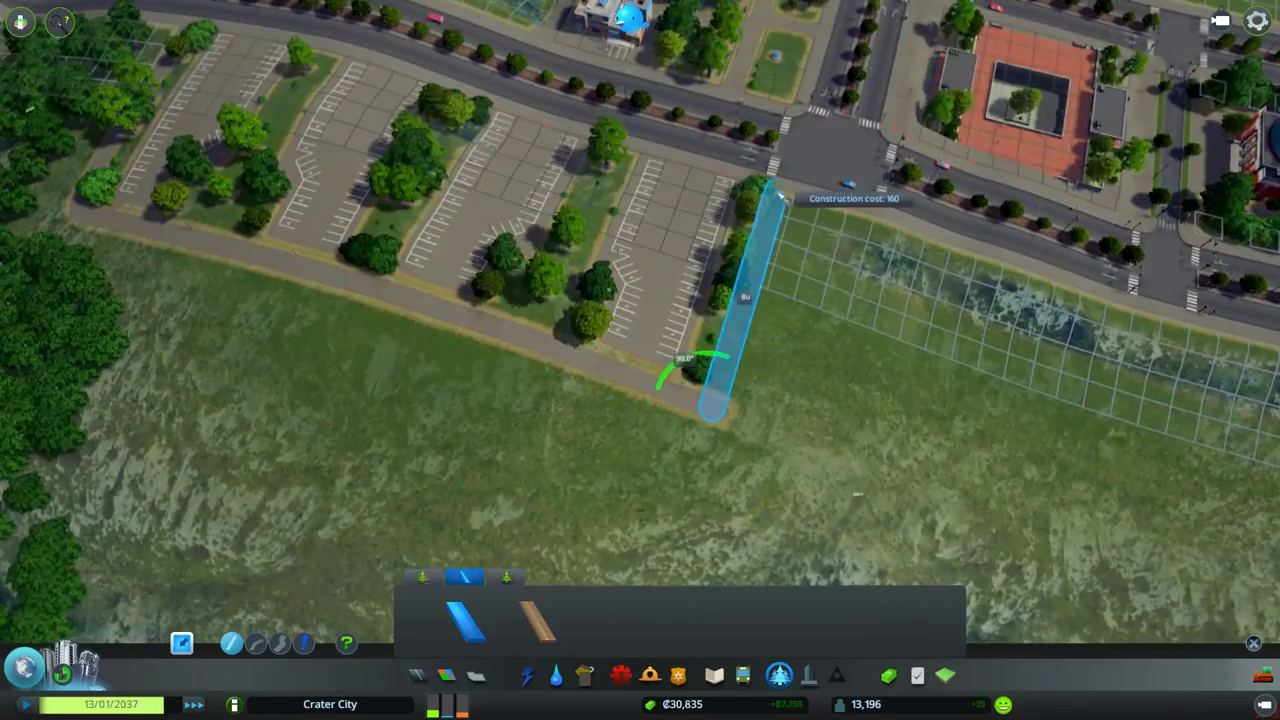
{"action": "scroll", "scroll_direction": "down", "scroll_amount": 3}
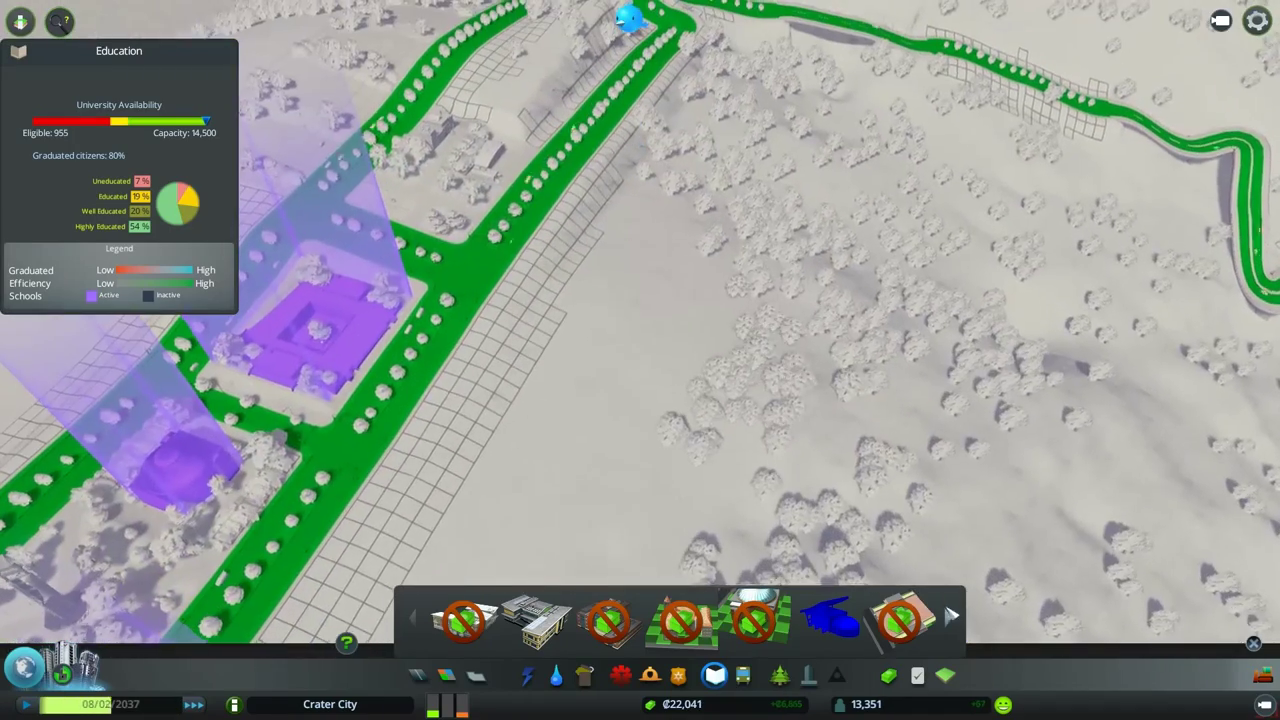
Place red-brick university buildings near the tunnel and pipe water to them
{"action": "left_click", "coordinate": [537, 618]}
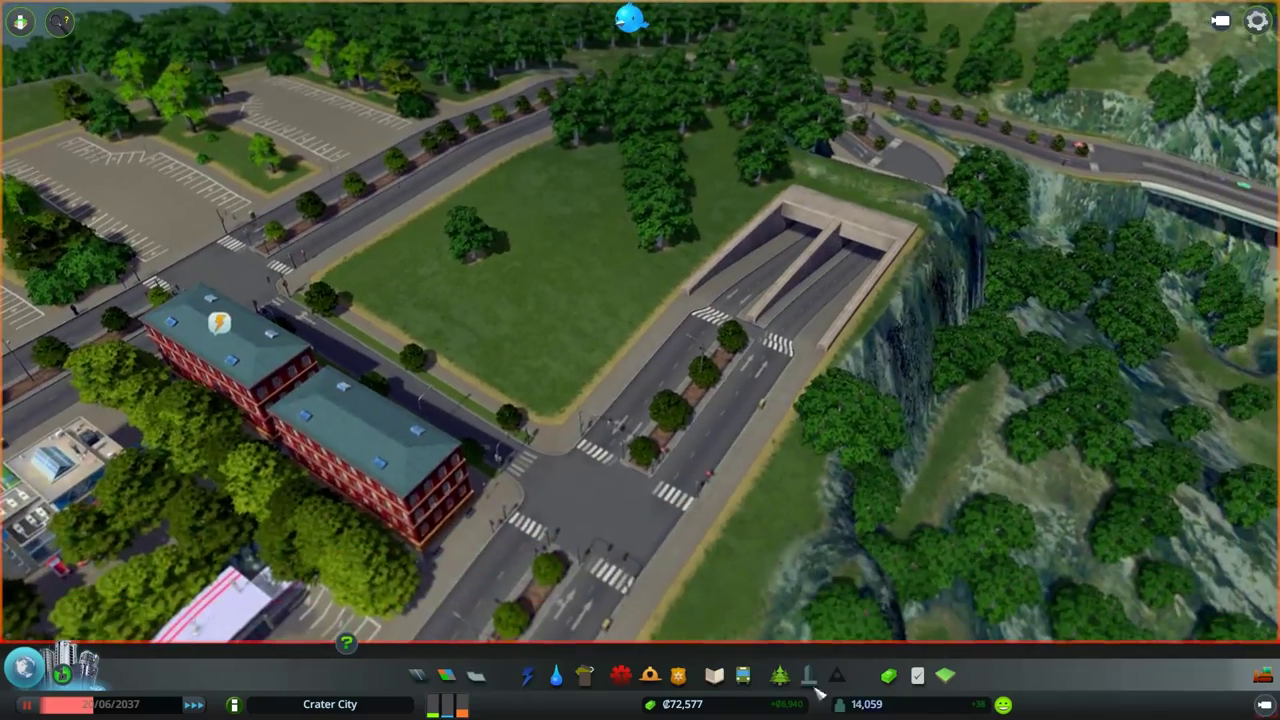
{"action": "left_click", "coordinate": [713, 675]}
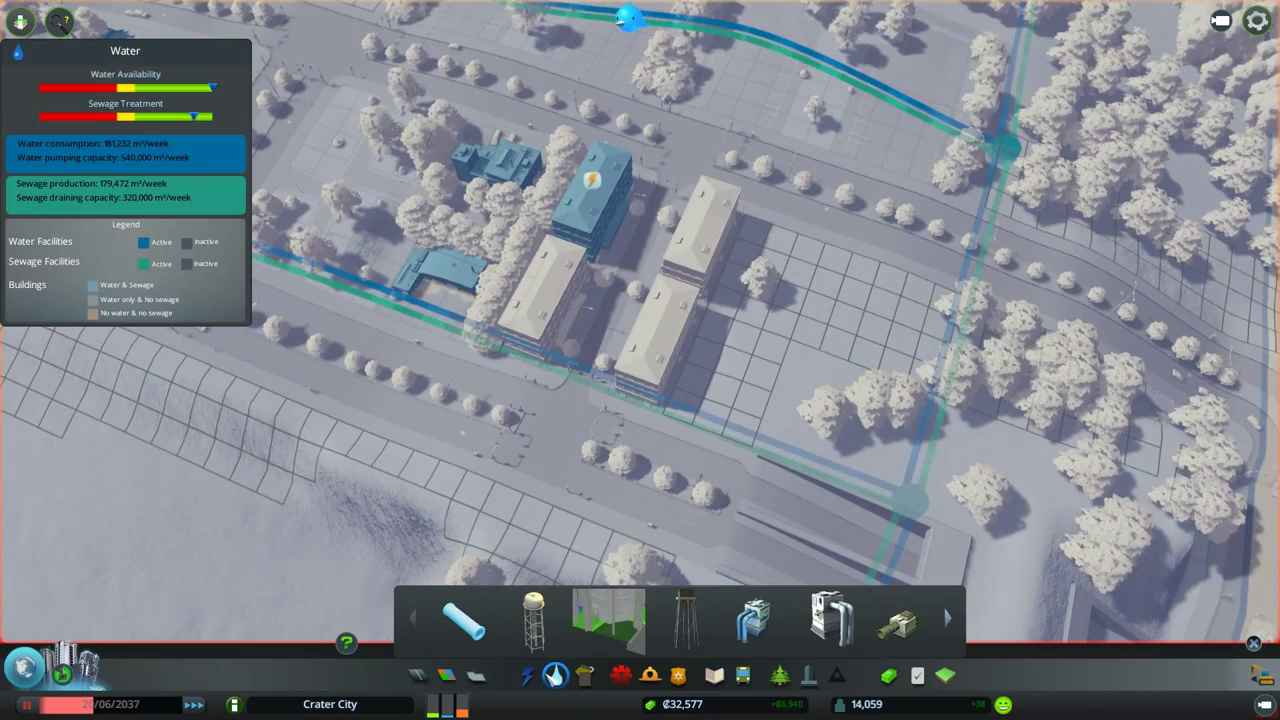
{"action": "left_click", "coordinate": [527, 675]}
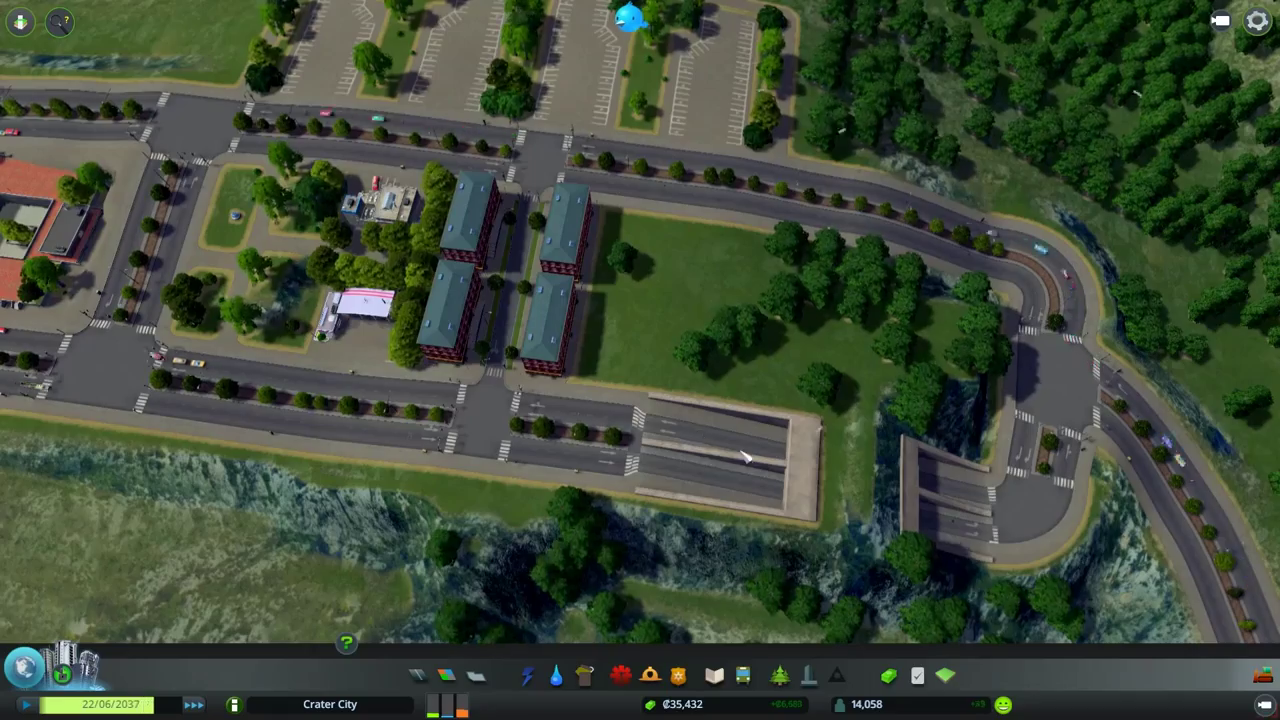
{"action": "left_click", "coordinate": [417, 675]}
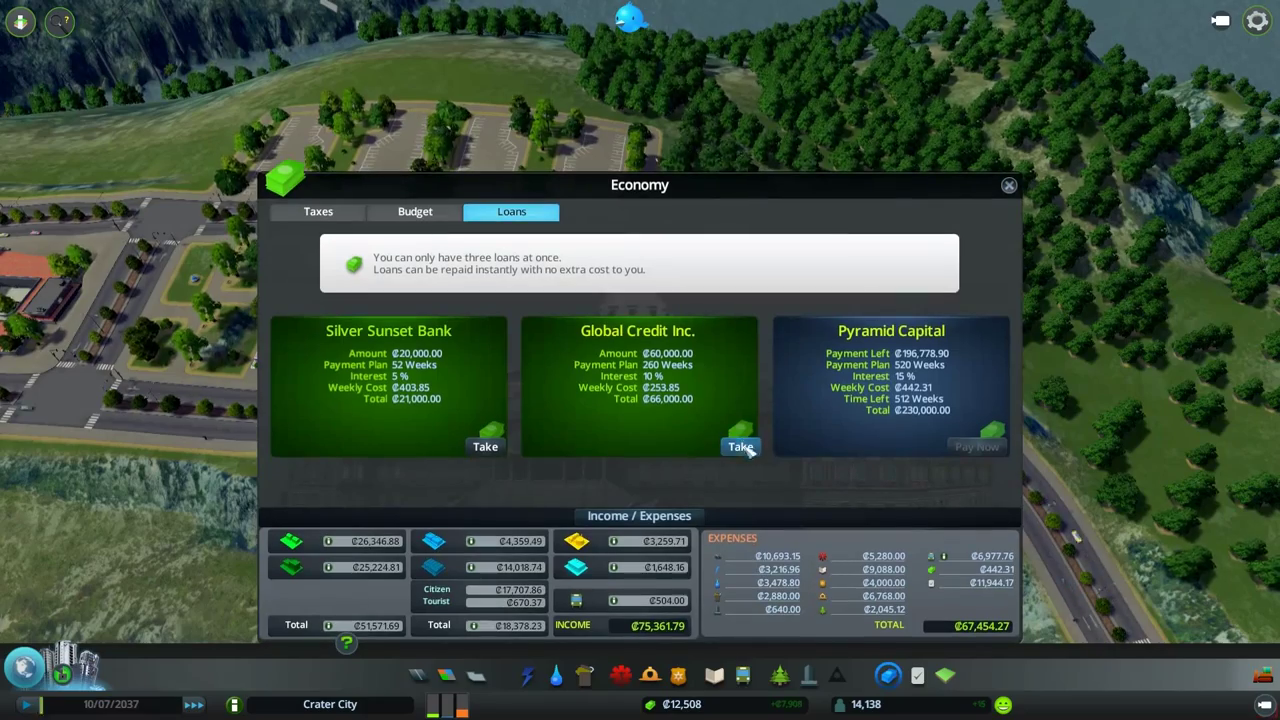
Take out the Global Credit Inc. loan, raising funds to about ₡44,500
{"action": "left_click", "coordinate": [740, 446]}
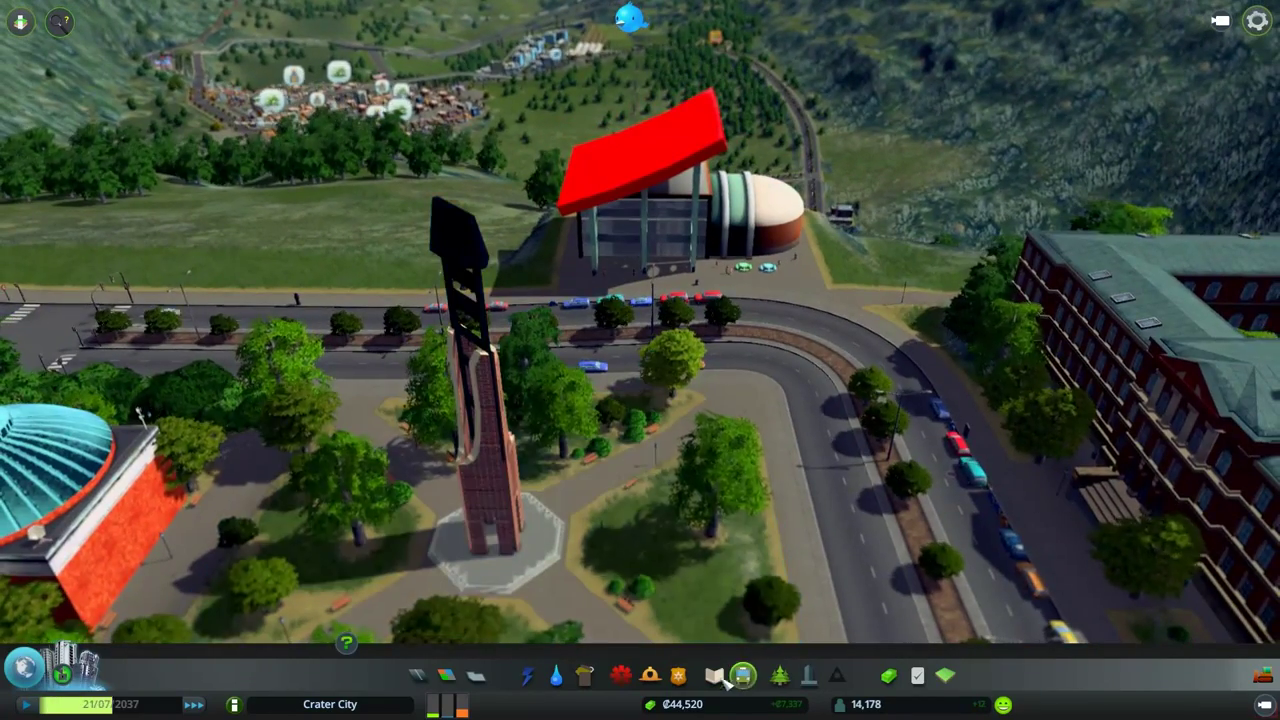
Check university and leisure coverage, then lay a road south past the parking lots
{"action": "left_click", "coordinate": [742, 675]}
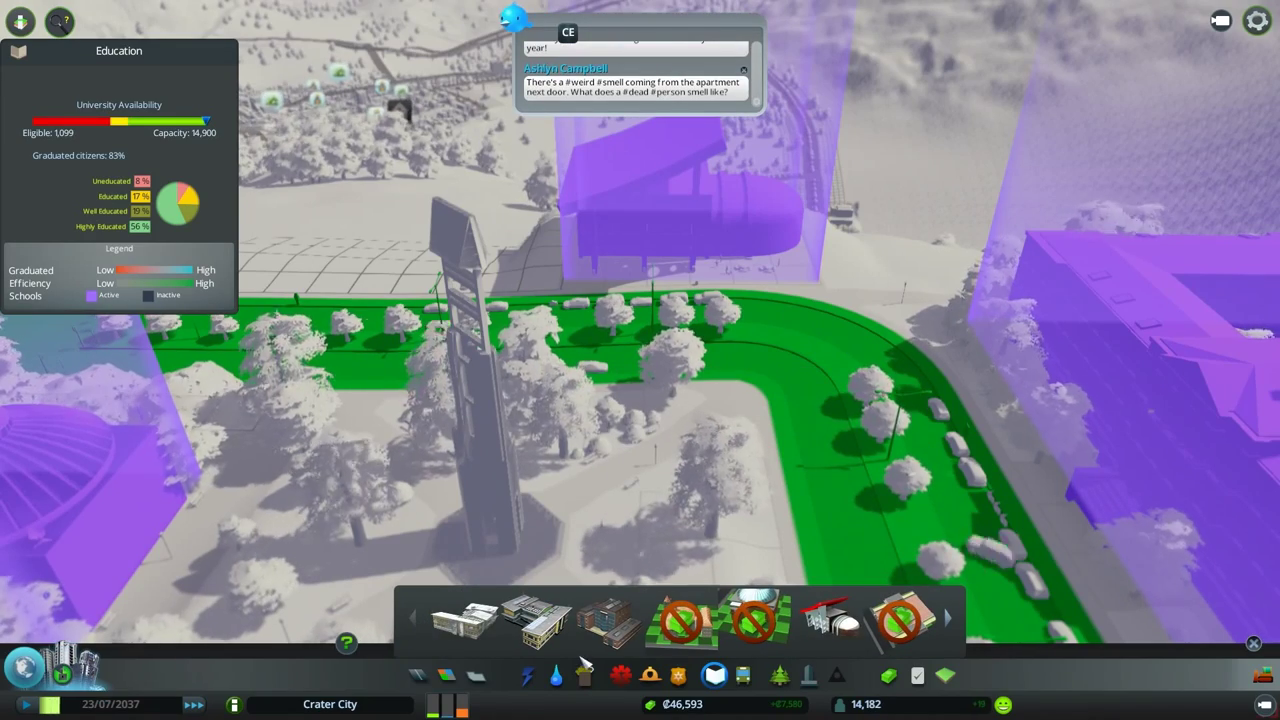
{"action": "left_click", "coordinate": [779, 675]}
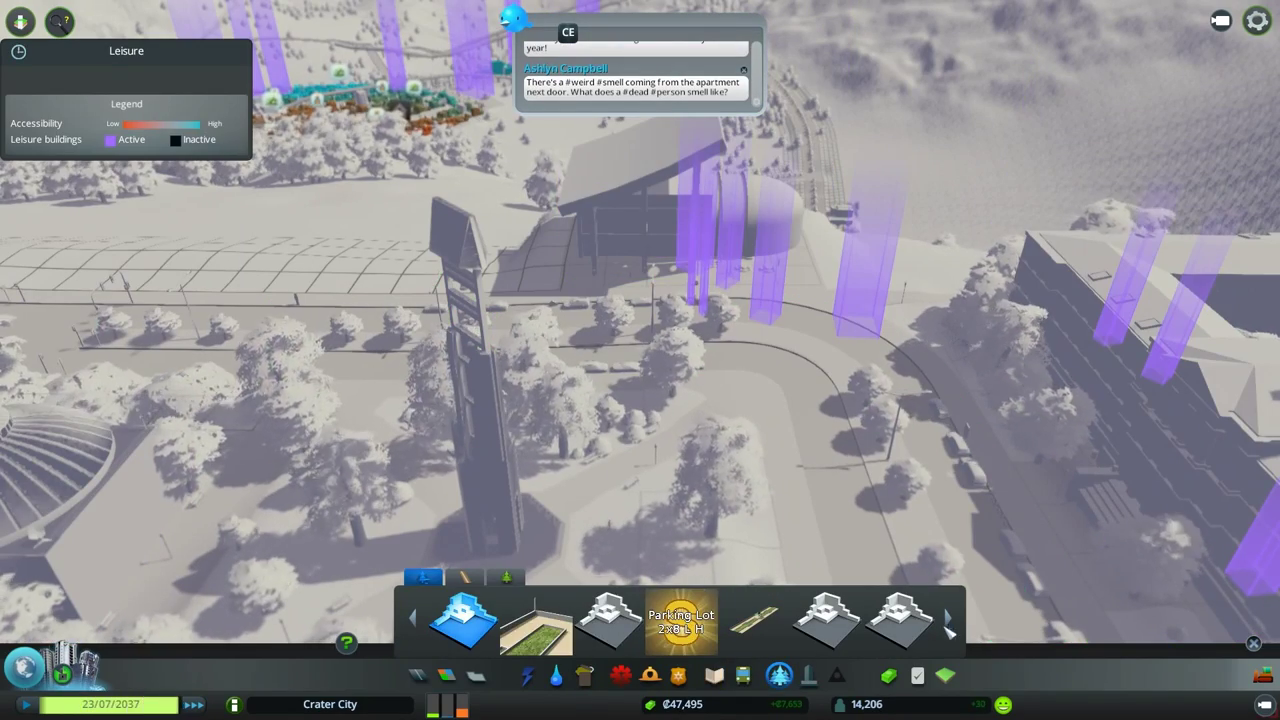
{"action": "left_click", "coordinate": [948, 620]}
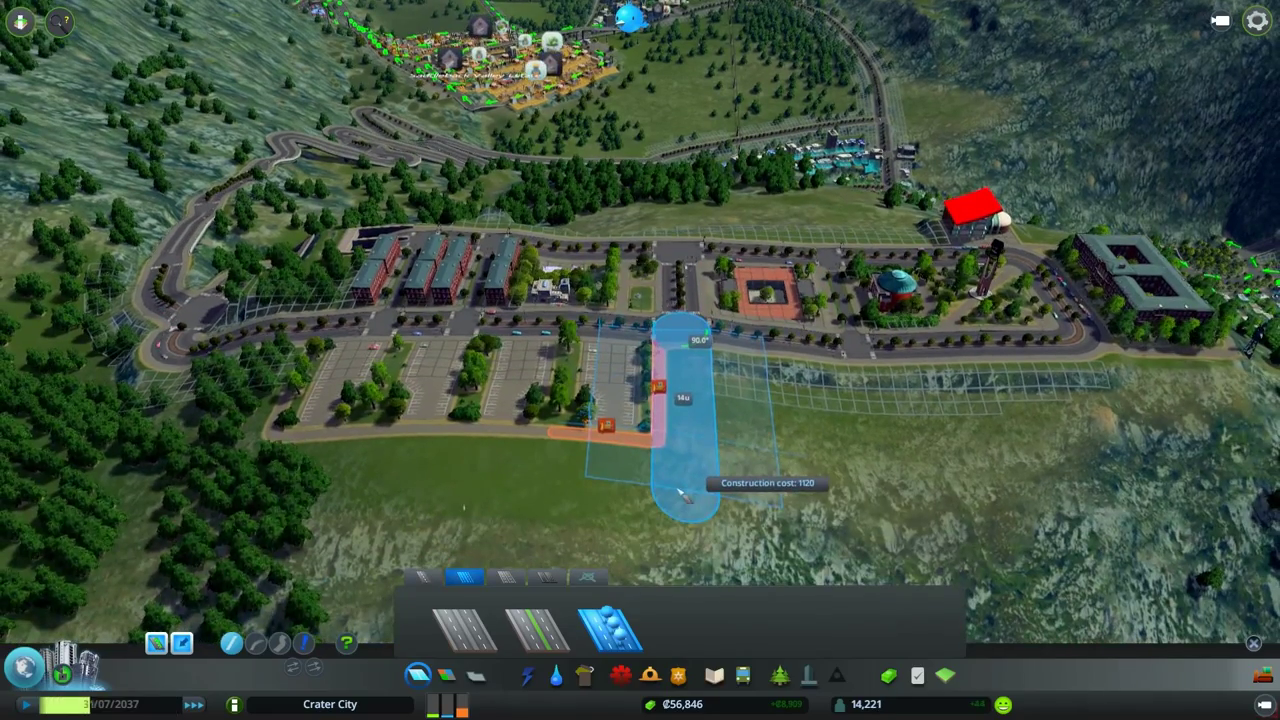
{"action": "left_click", "coordinate": [685, 500]}
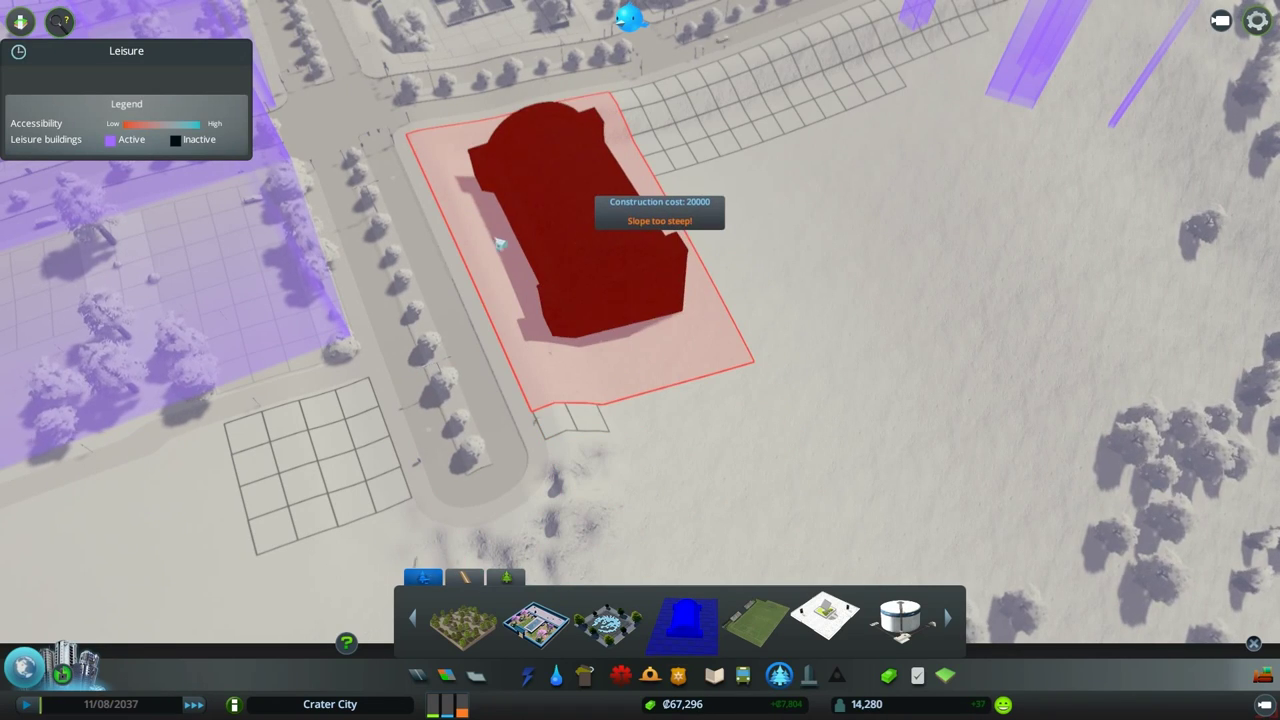
{"action": "mouse_move", "coordinate": [925, 565]}
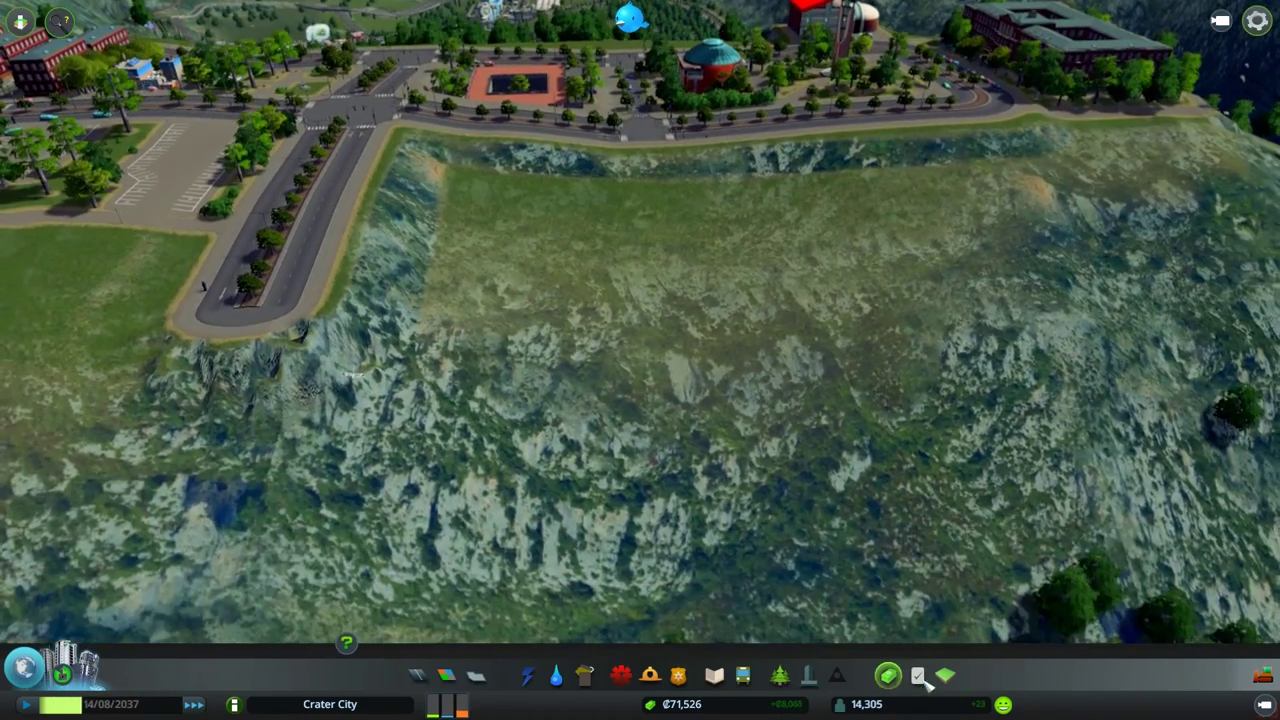
Place the soccer field with stands on the levelled terrace beside the southern road
{"action": "left_click", "coordinate": [779, 675]}
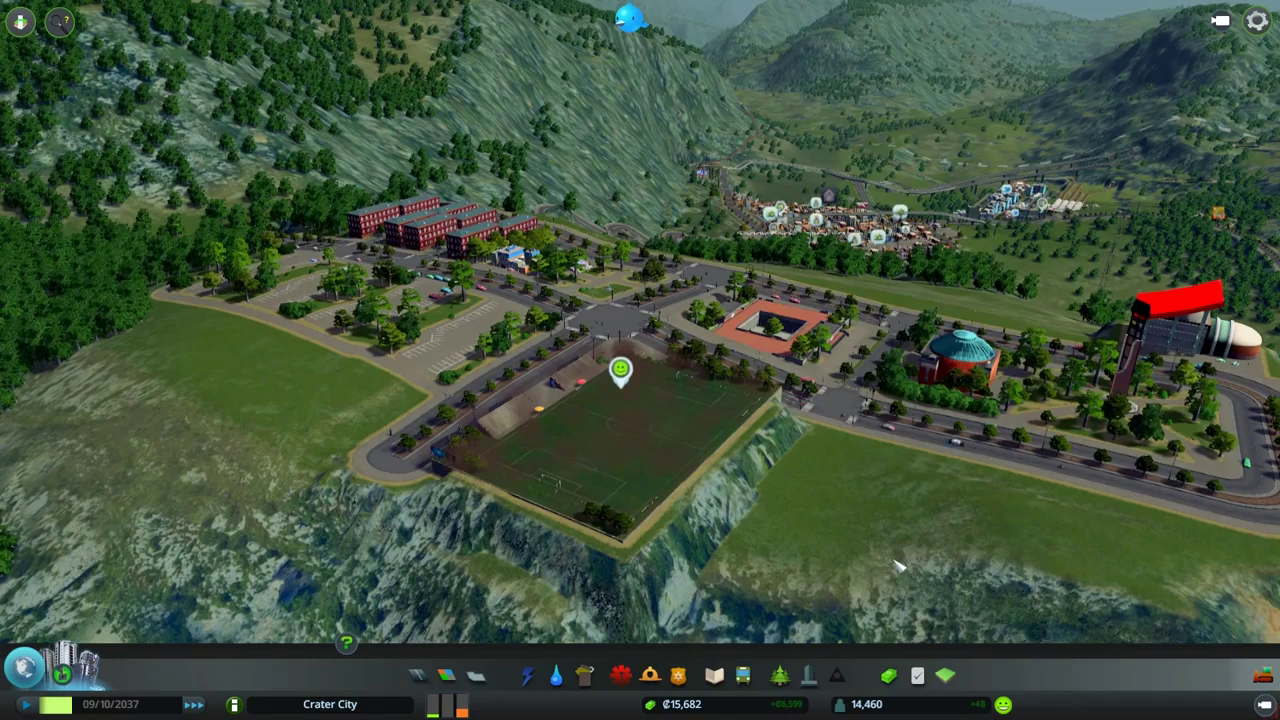
{"action": "scroll", "scroll_direction": "down", "scroll_amount": 3}
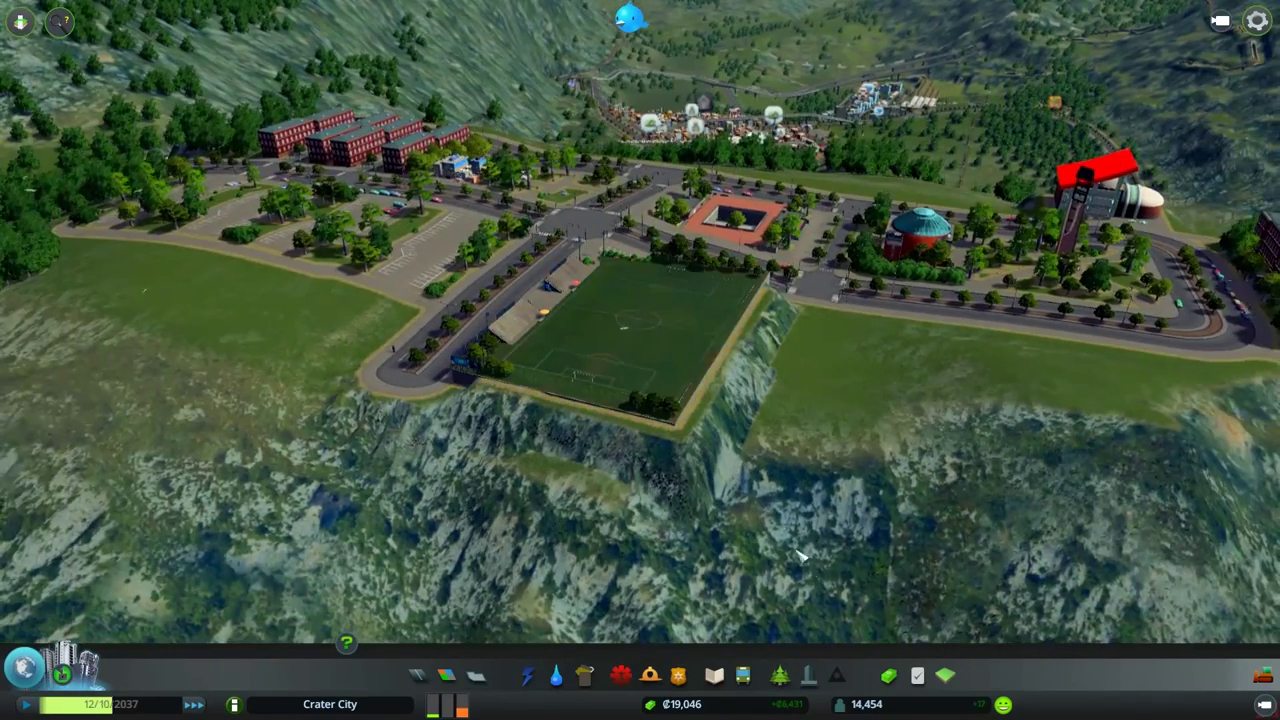
{"action": "left_click", "coordinate": [713, 675]}
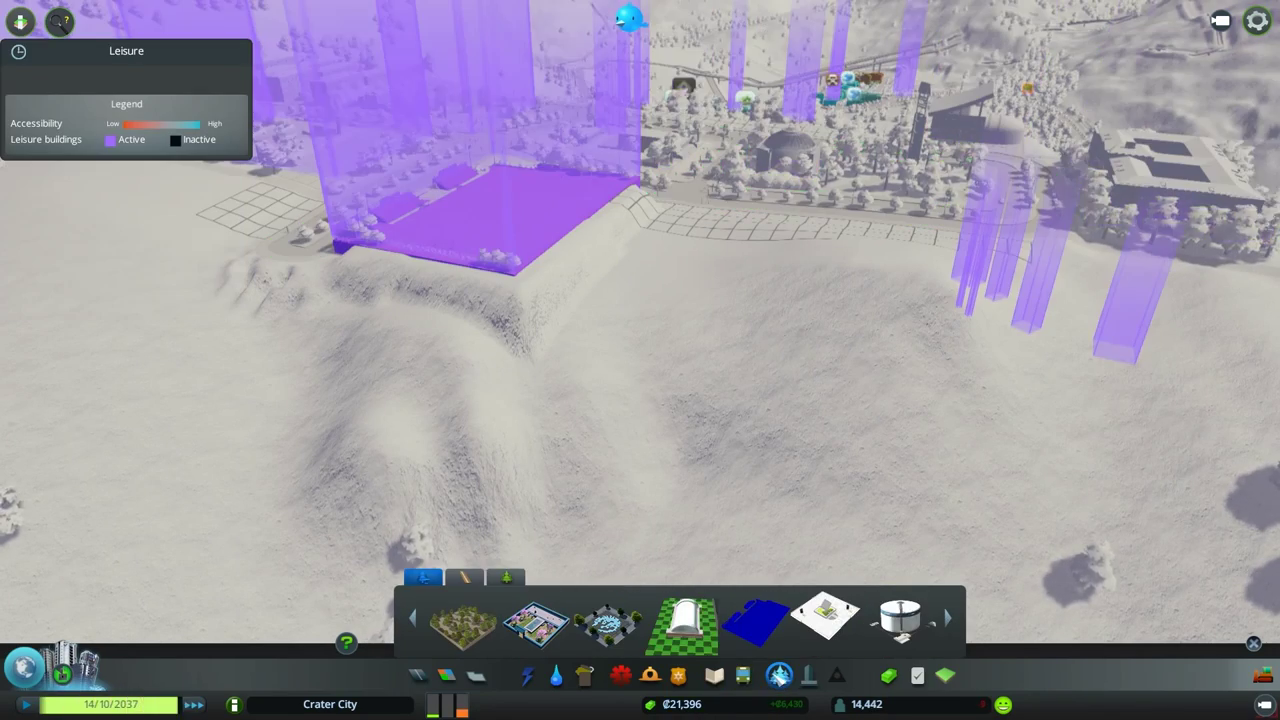
{"action": "left_click", "coordinate": [685, 618]}
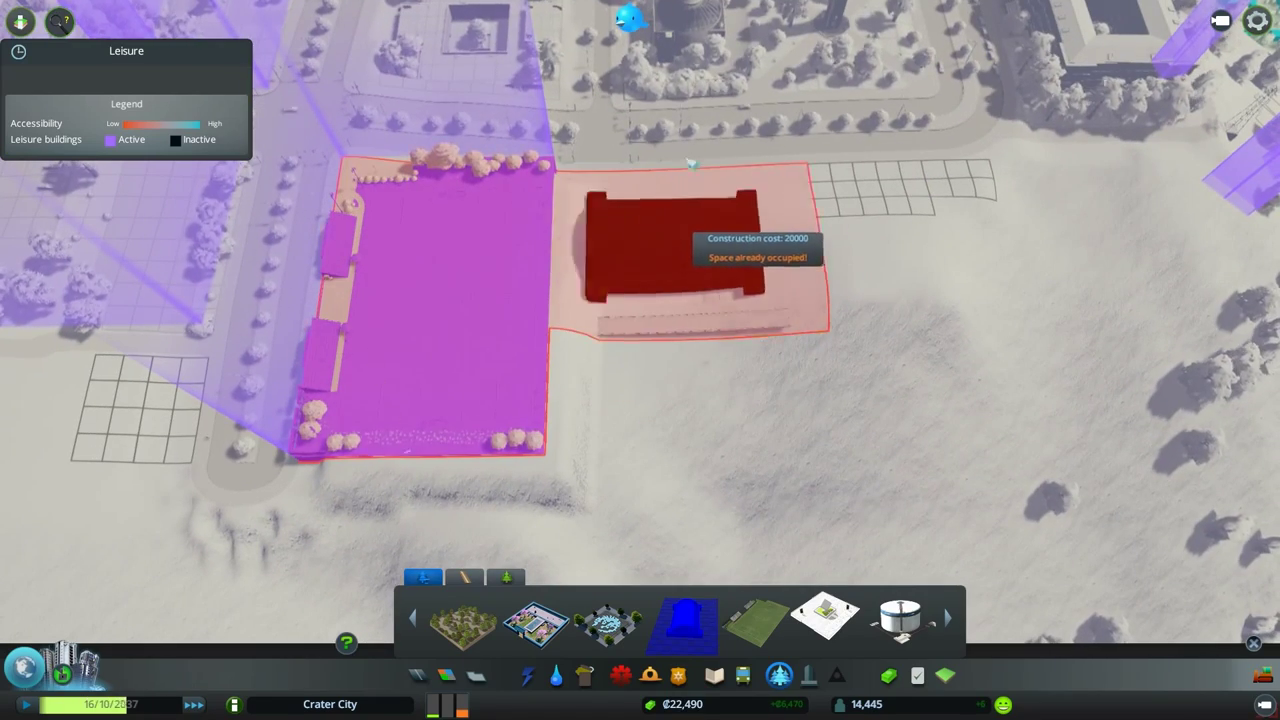
{"action": "mouse_move", "coordinate": [750, 420]}
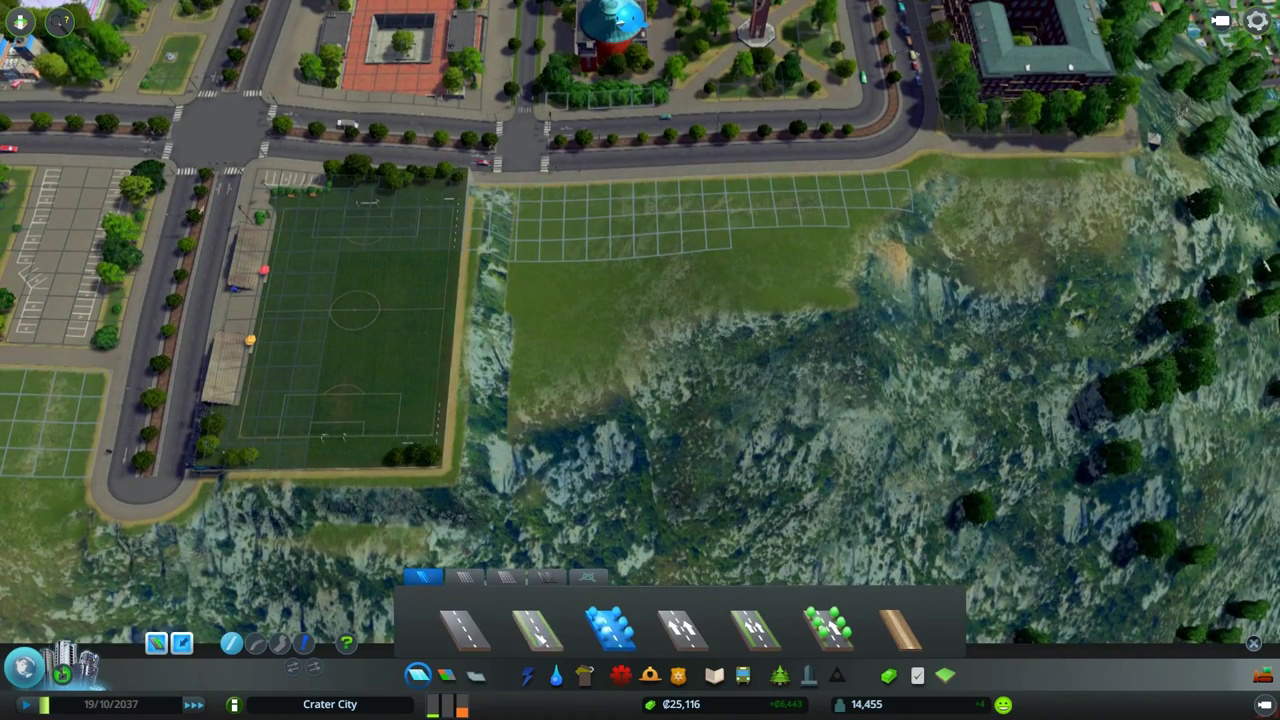
{"action": "left_click", "coordinate": [742, 675]}
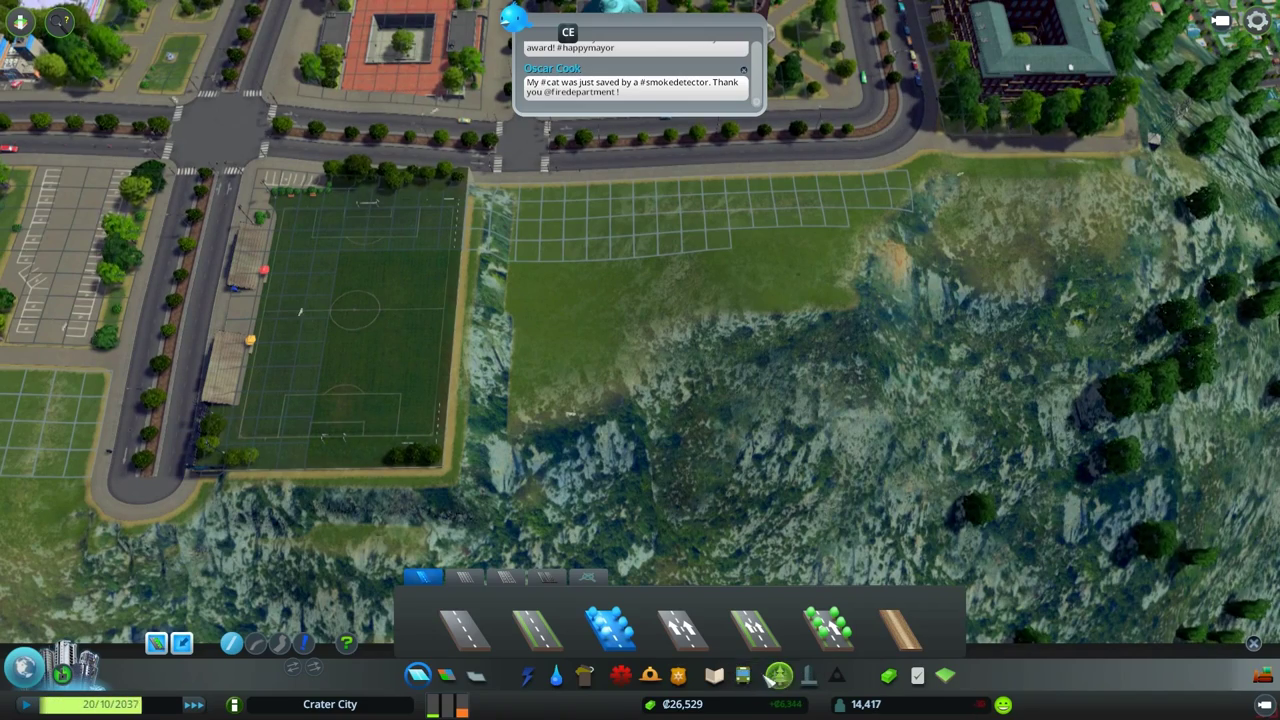
{"action": "left_click", "coordinate": [778, 675]}
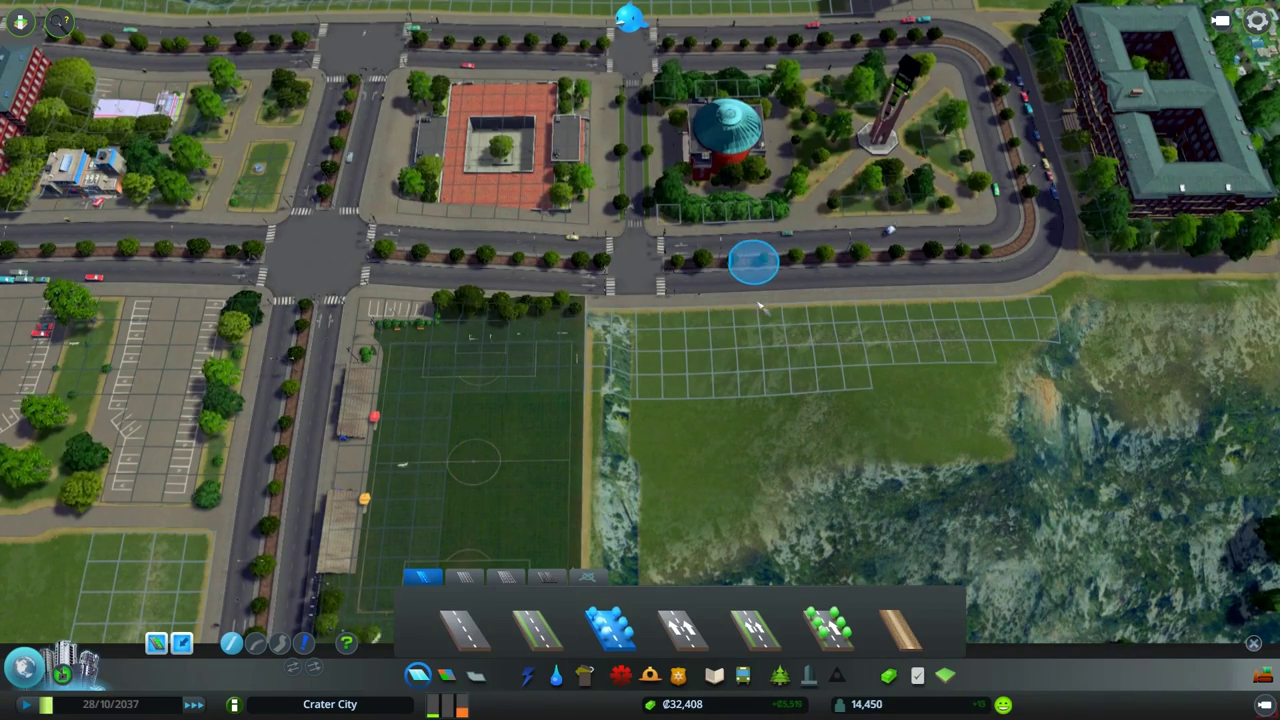
Place the large domed hall on the flat plot east of the soccer field
{"action": "left_click_drag", "start_coordinate": [755, 263], "coordinate": [830, 445]}
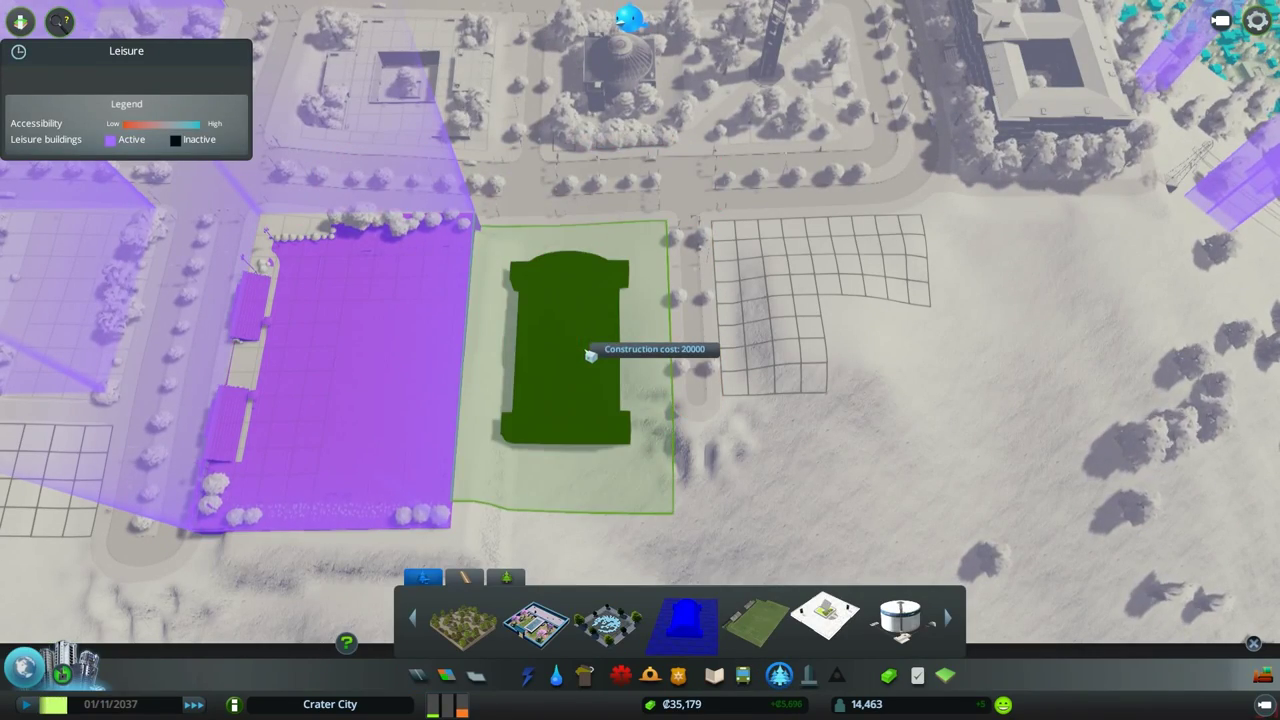
{"action": "left_click", "coordinate": [570, 350]}
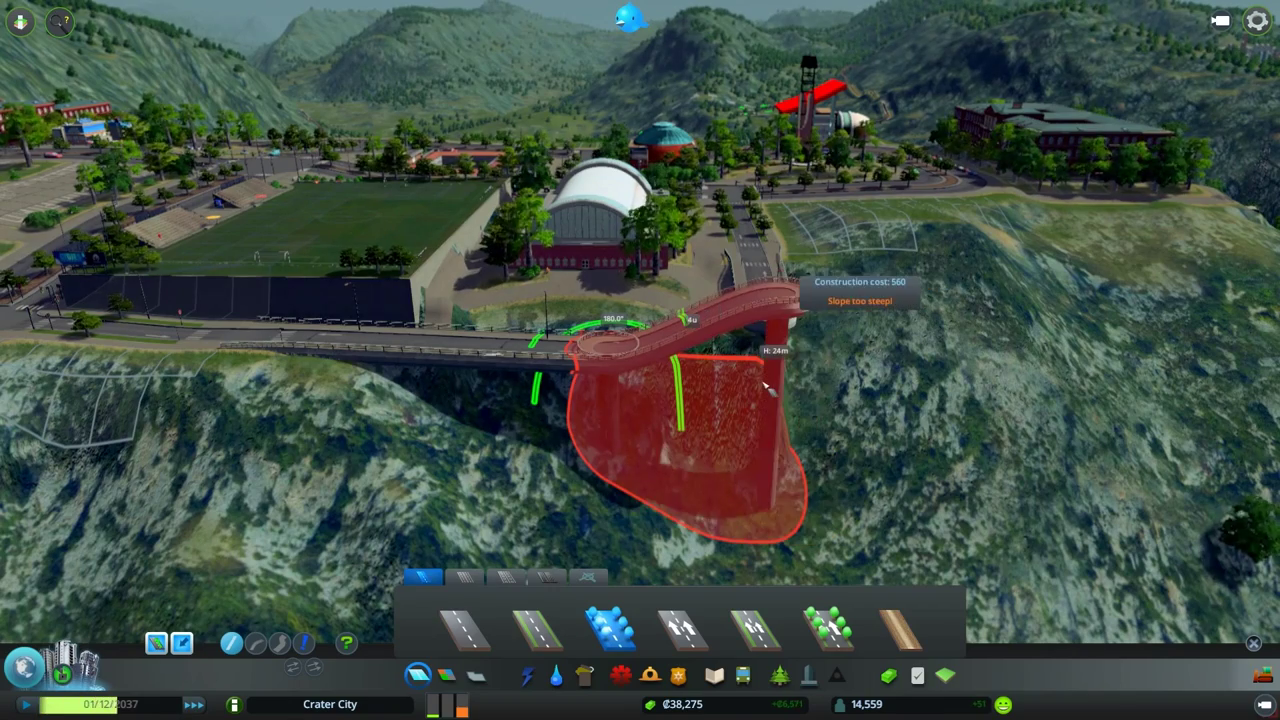
{"action": "mouse_move", "coordinate": [765, 377]}
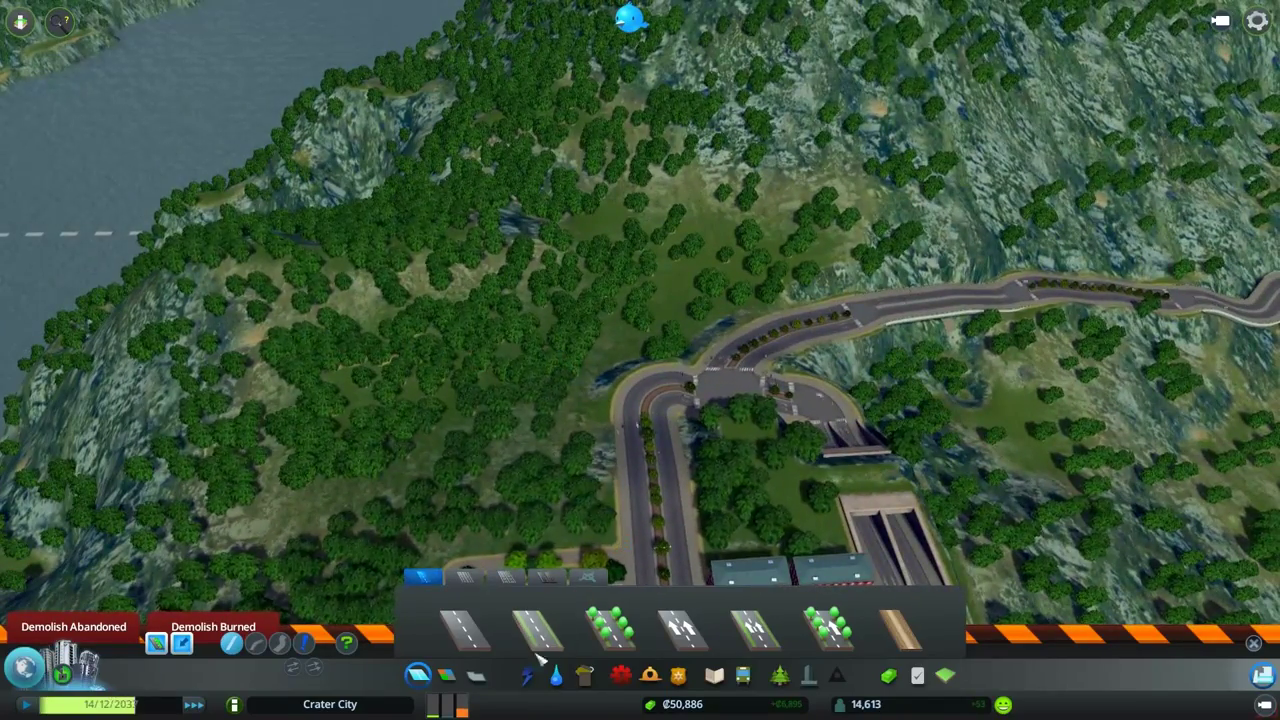
Run a road into the forested hill and link the garbage facility's driveway to it
{"action": "left_click", "coordinate": [584, 675]}
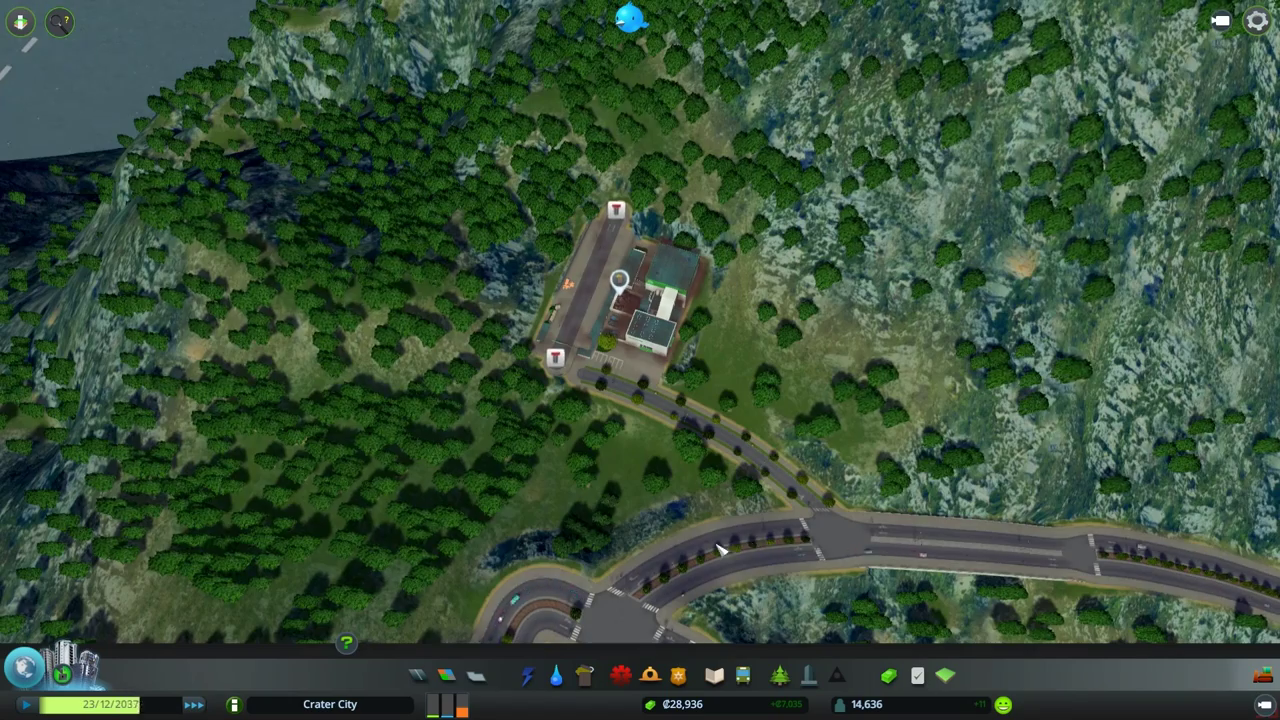
{"action": "left_click", "coordinate": [447, 675]}
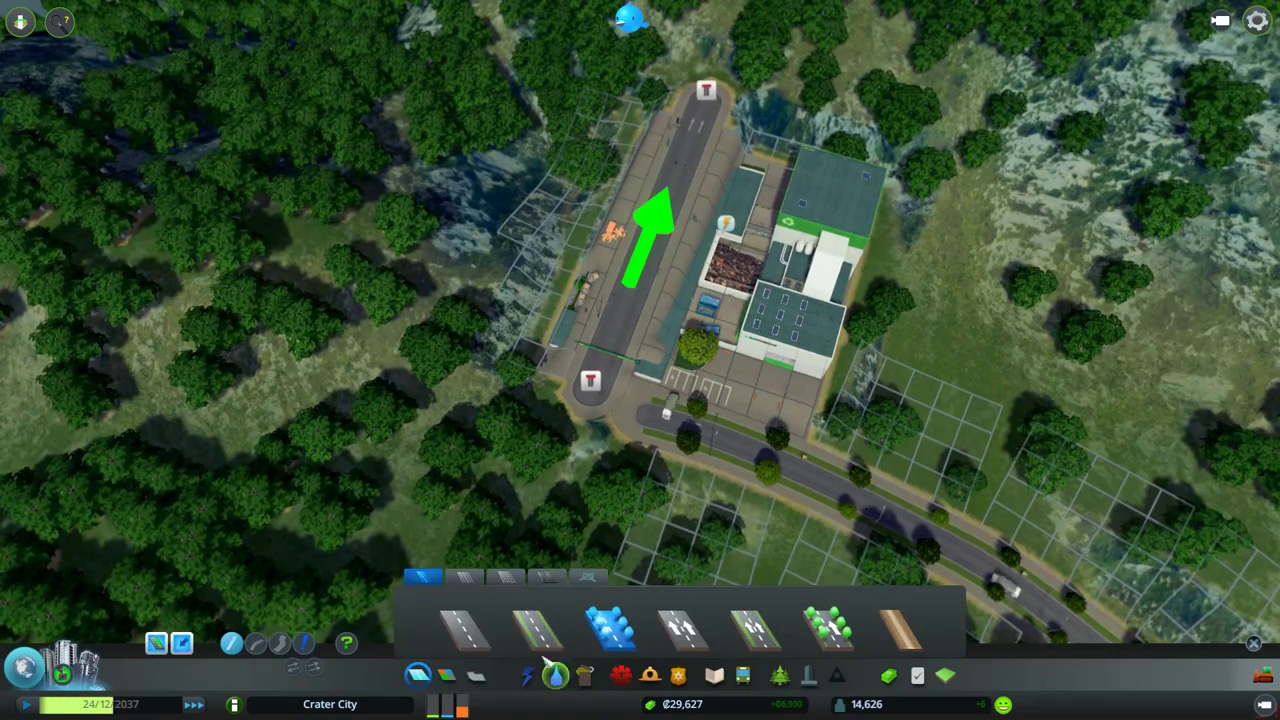
{"action": "left_click", "coordinate": [590, 383]}
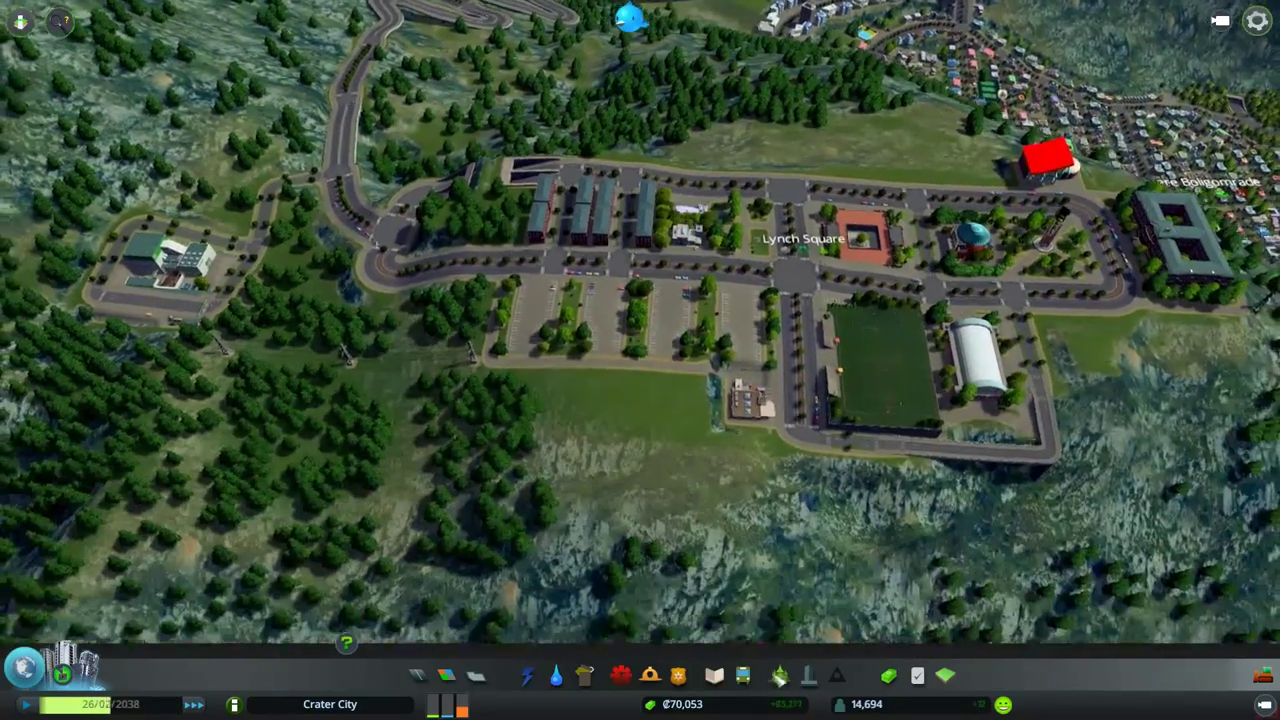
{"action": "left_click", "coordinate": [649, 675]}
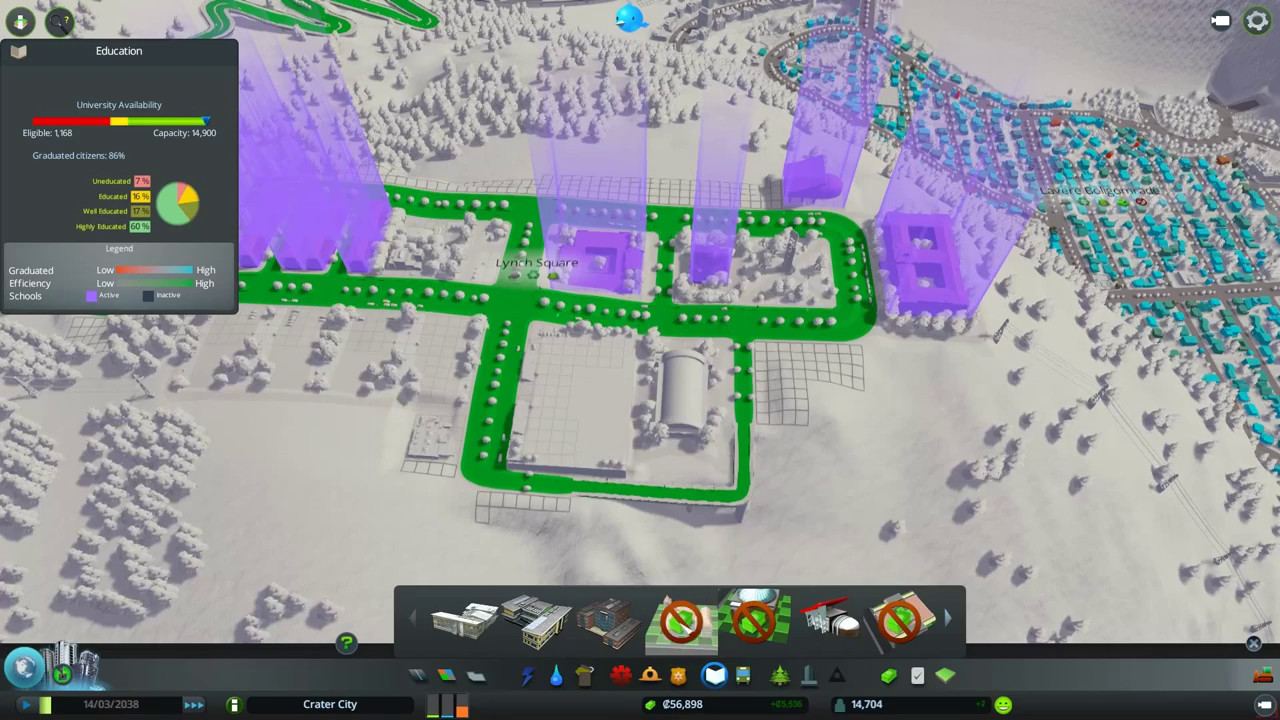
{"action": "mouse_move", "coordinate": [900, 620]}
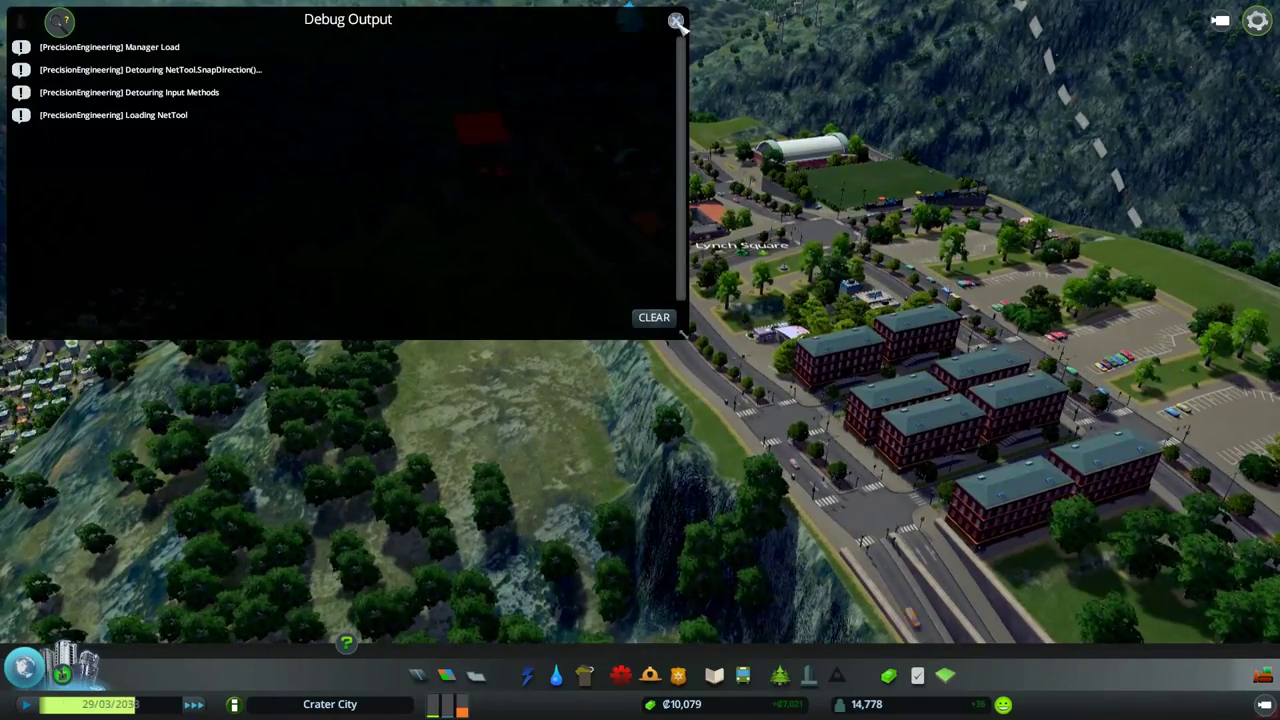
Dismiss the Debug Output window and zoom out over the finished hilltop campus
{"action": "left_click", "coordinate": [677, 20]}
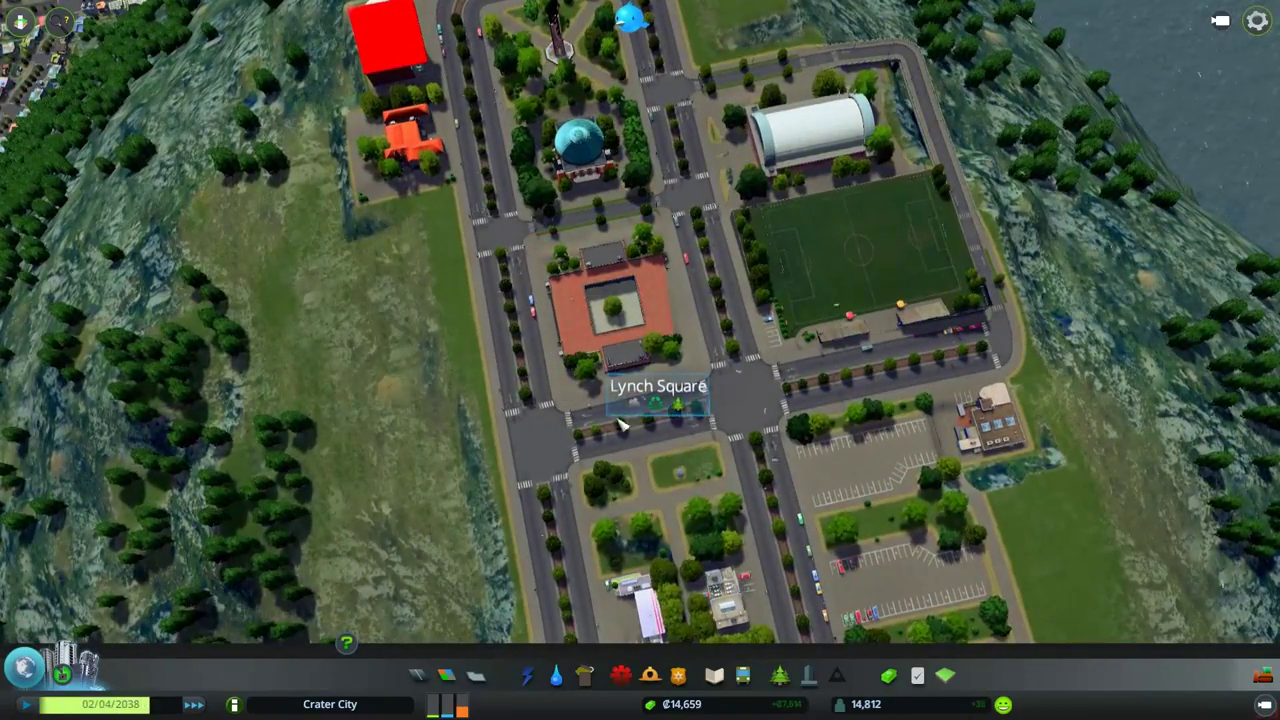
{"action": "scroll", "scroll_direction": "down", "scroll_amount": 3}
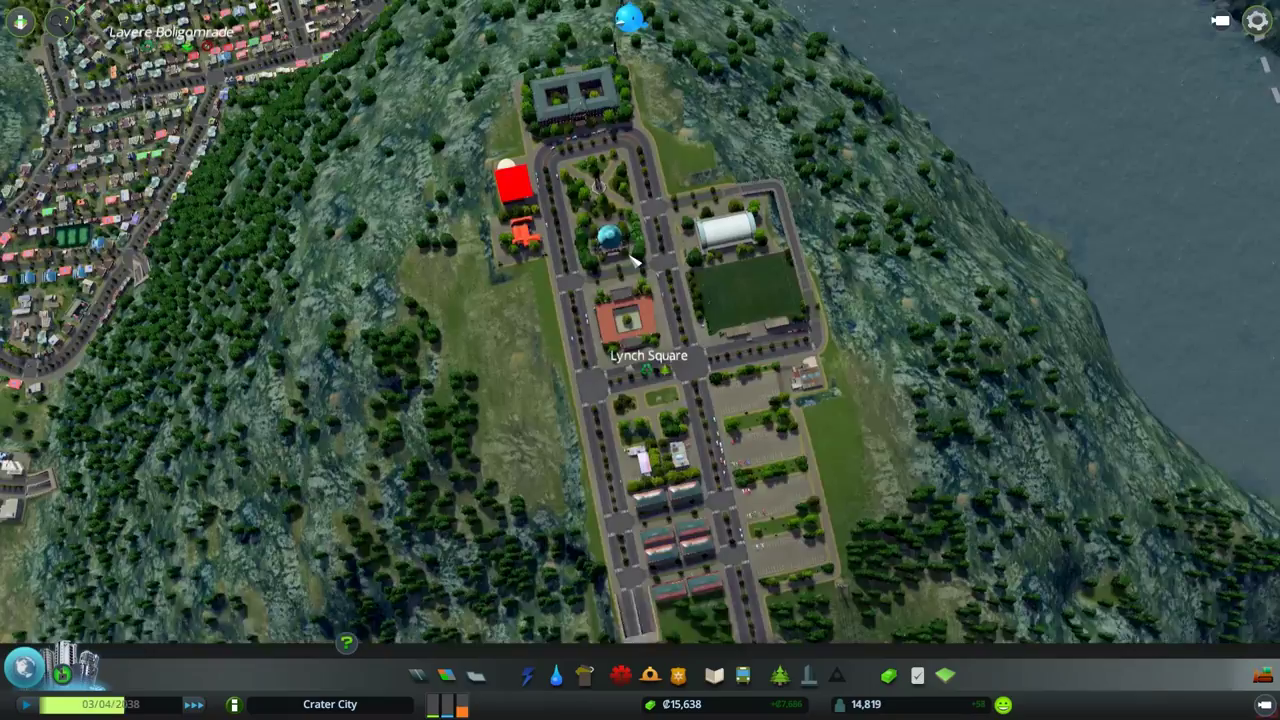